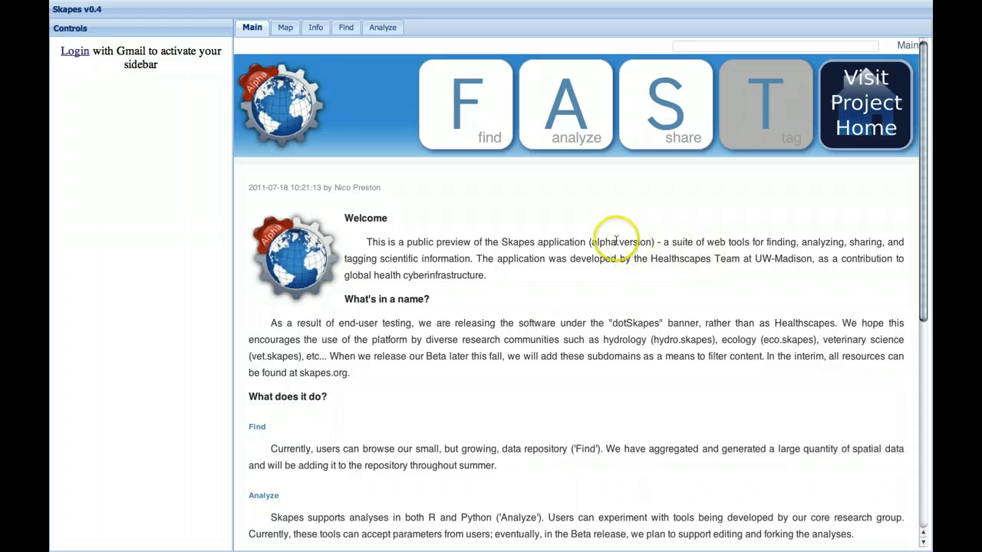
pyautogui.moveTo(579, 215)
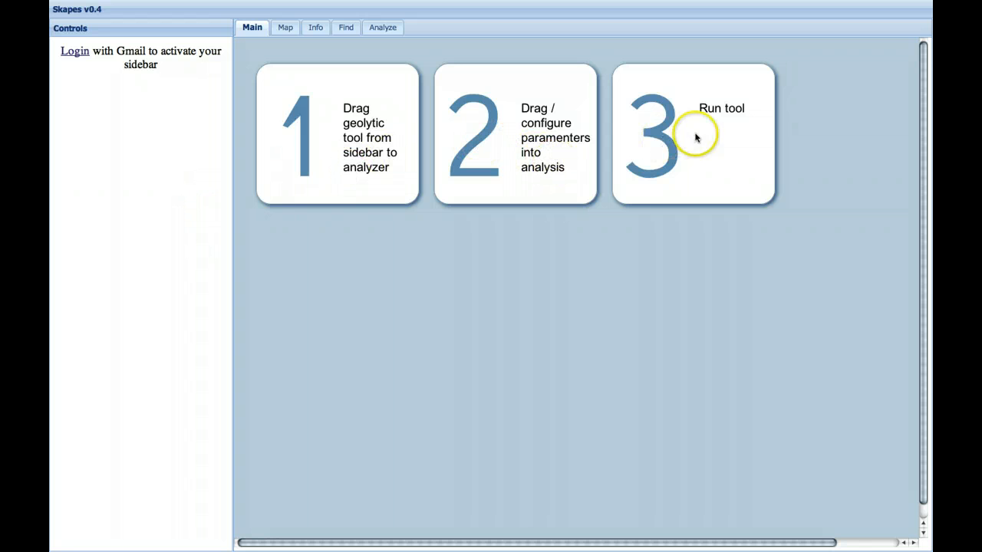
pyautogui.moveTo(203, 347)
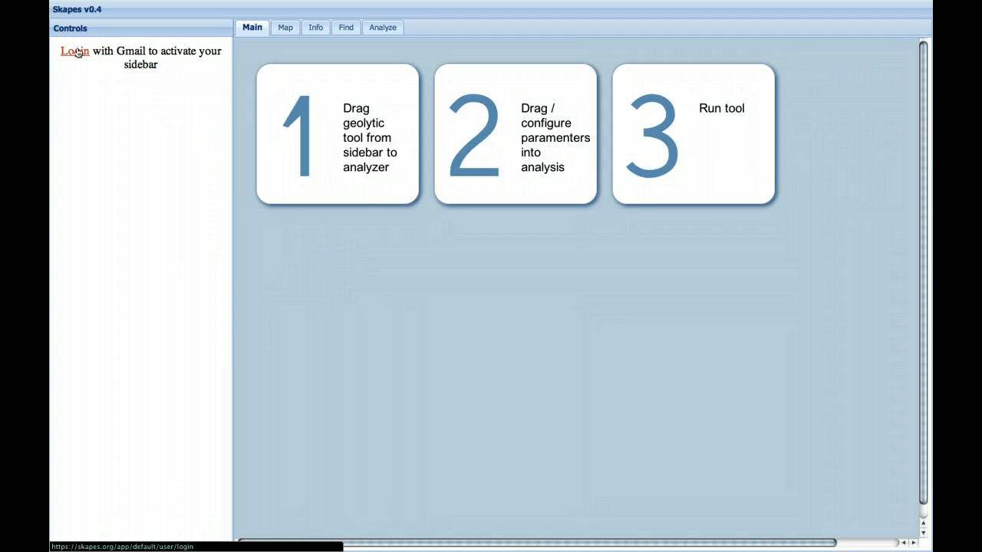
# Sign in to Skapes with a Google account
pyautogui.click(74, 50)
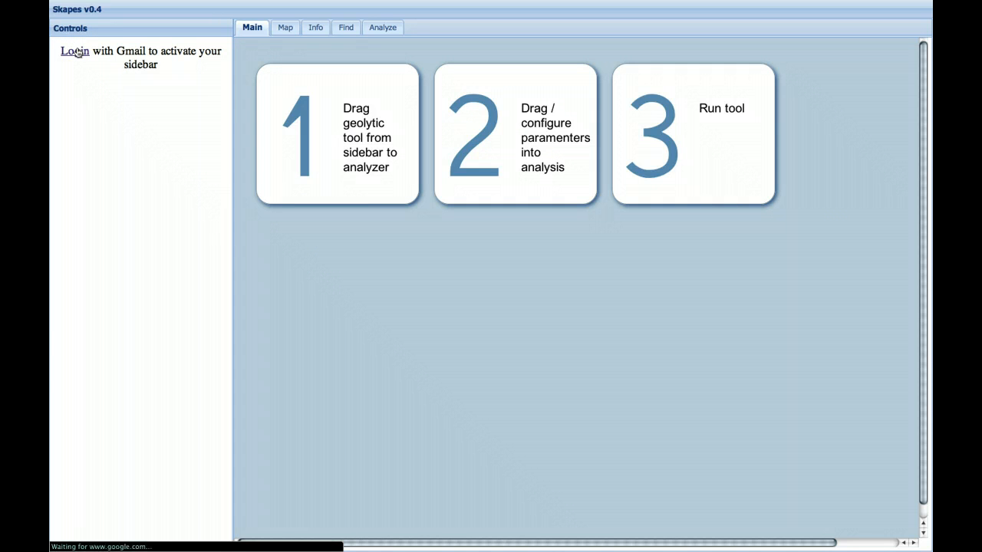
pyautogui.click(73, 51)
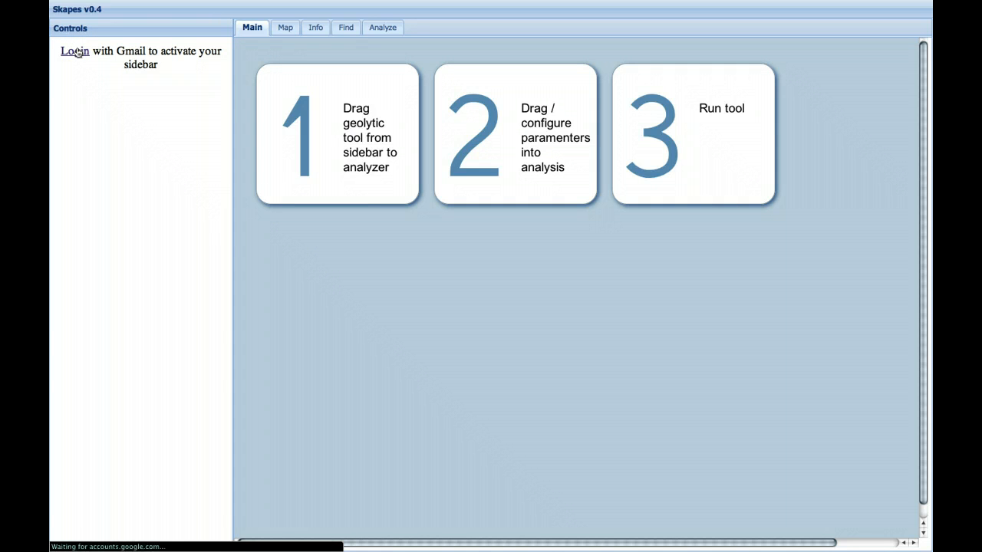
pyautogui.click(73, 51)
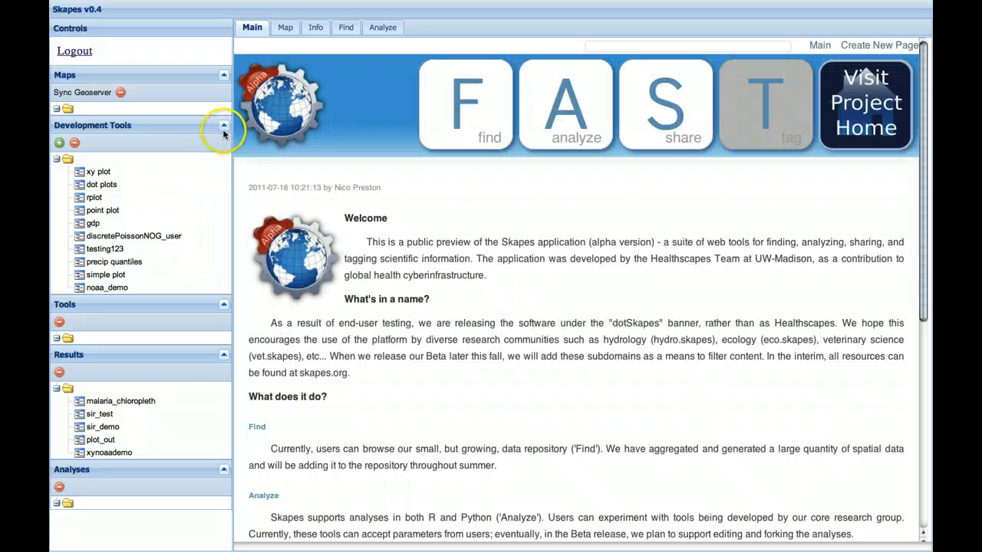
# Collapse the Development Tools and Results panels in the sidebar
pyautogui.click(224, 125)
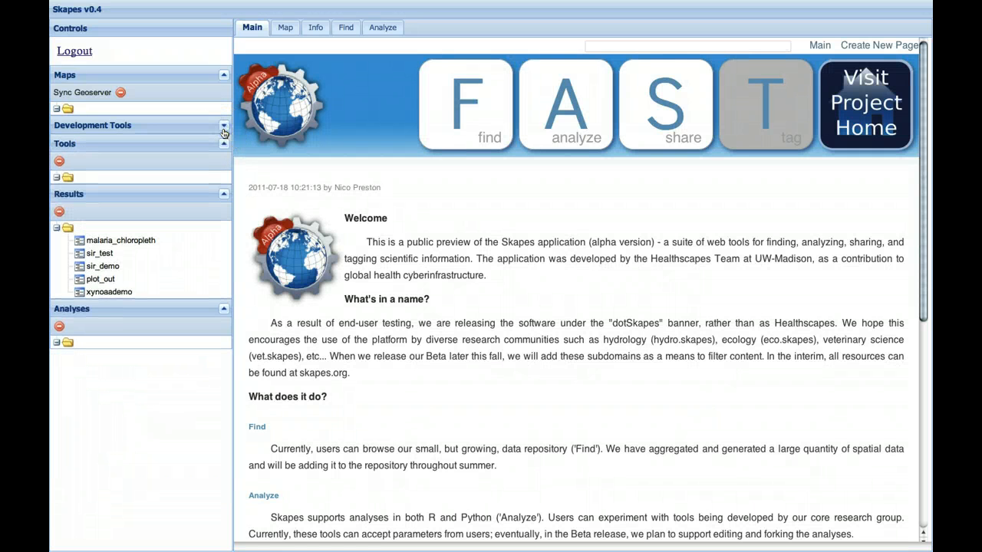
pyautogui.click(382, 27)
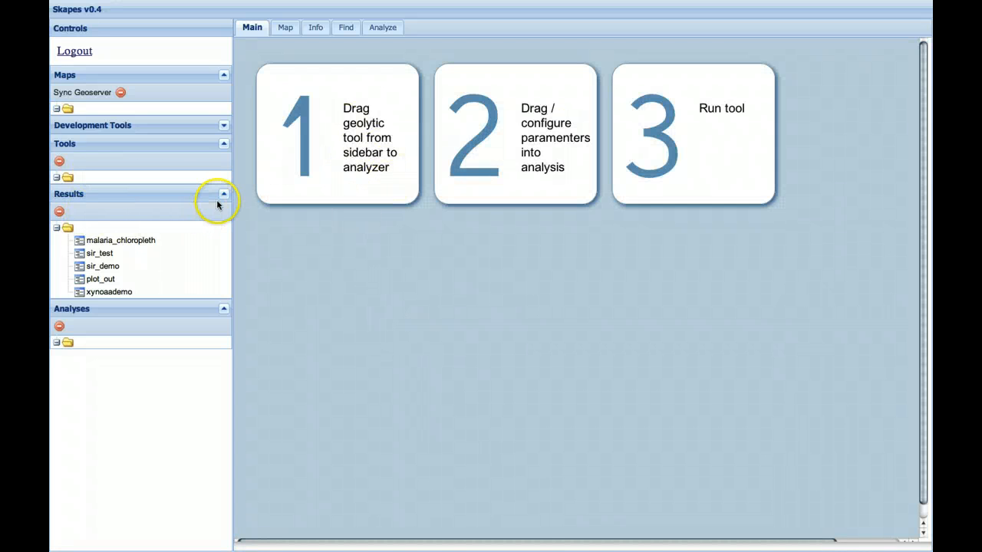
pyautogui.click(224, 194)
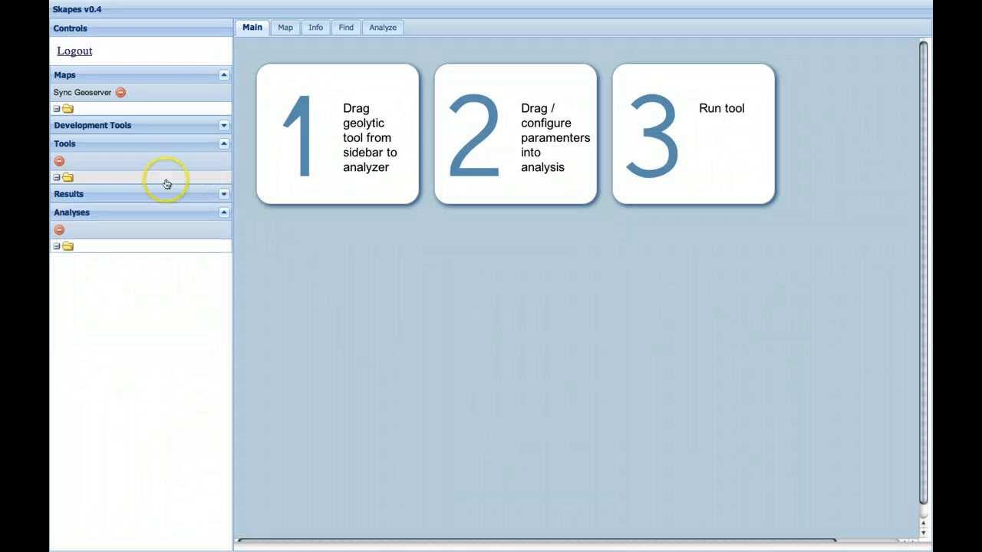
pyautogui.click(346, 27)
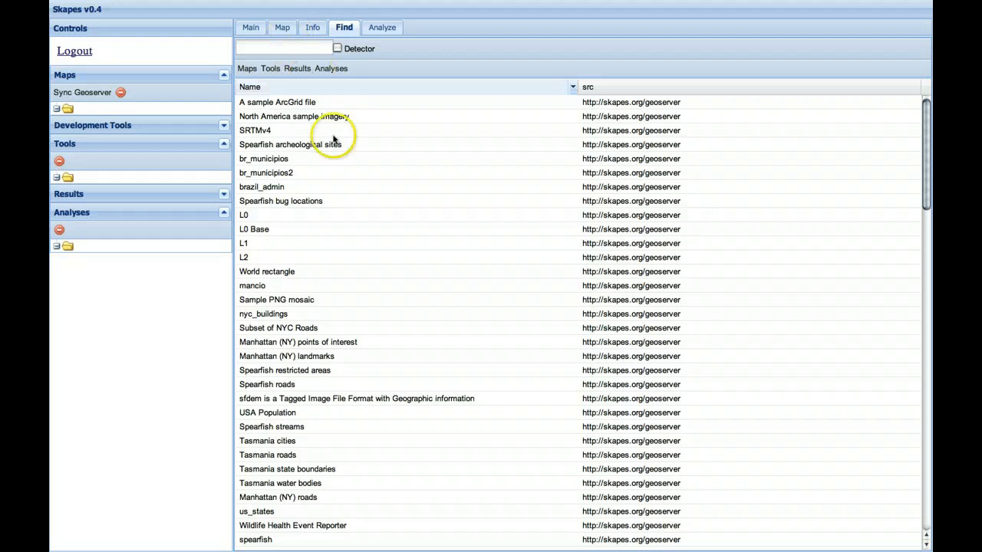
# Switch the Find catalogue from Maps to Tools to list the available analysis tools
pyautogui.click(269, 68)
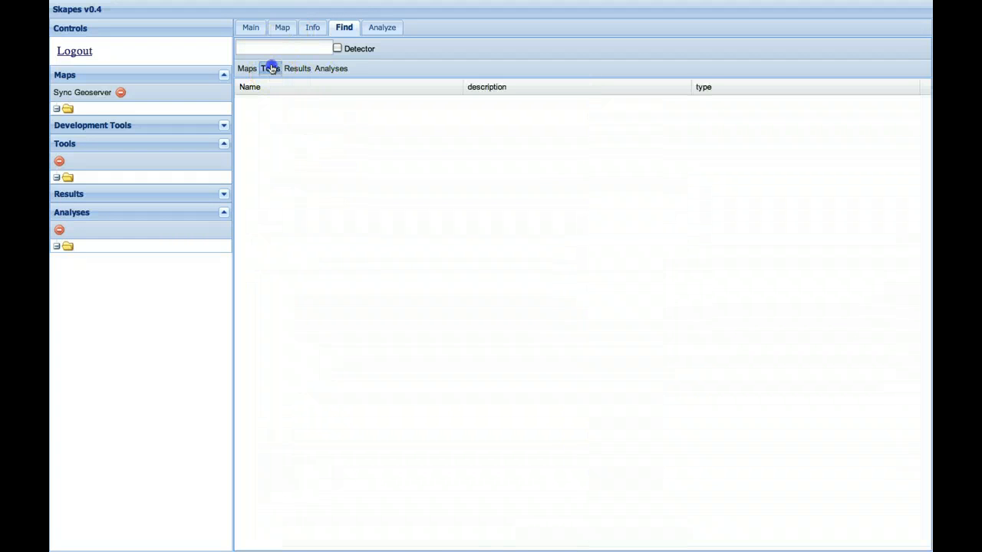
pyautogui.click(269, 68)
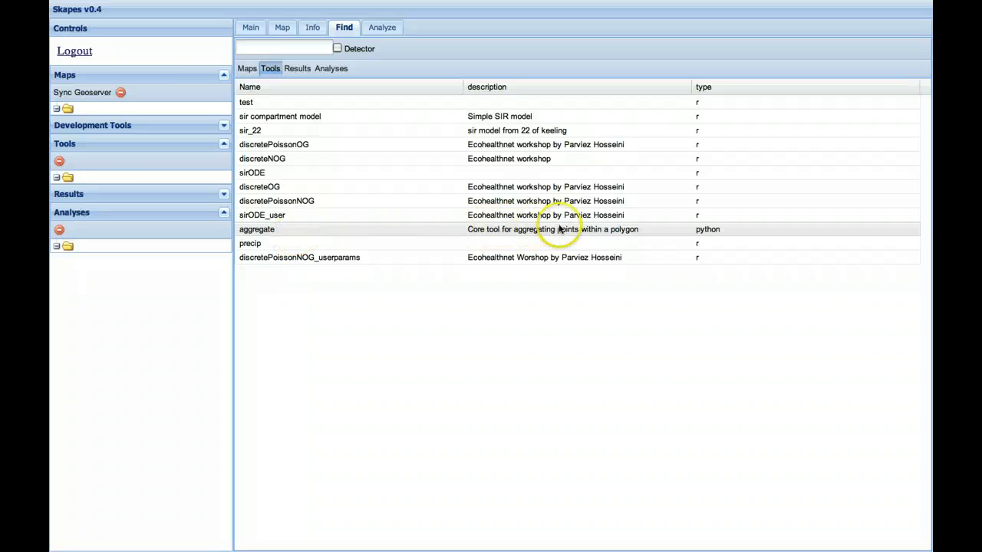
pyautogui.moveTo(702, 225)
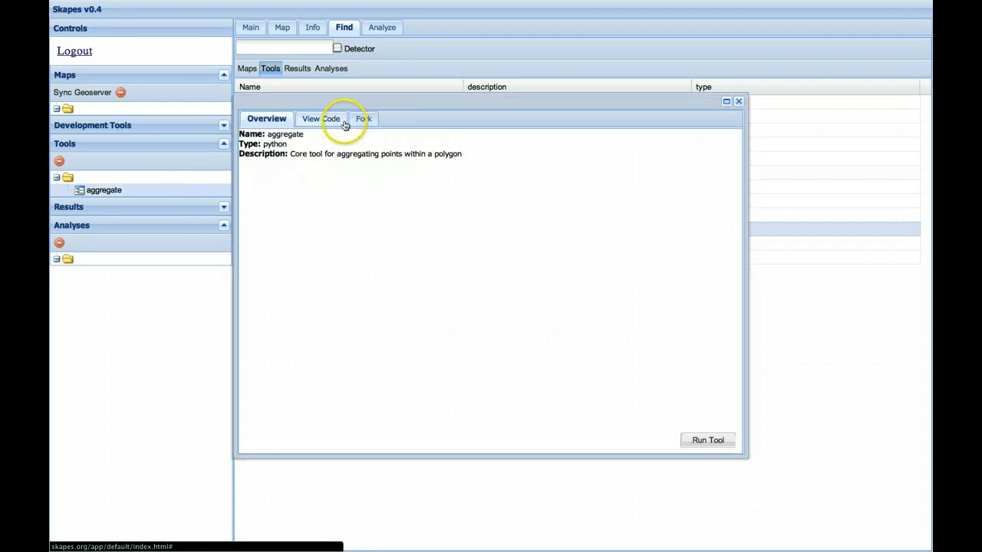
# Review the aggregate tool's Python source and fork option, then close its window
pyautogui.click(317, 119)
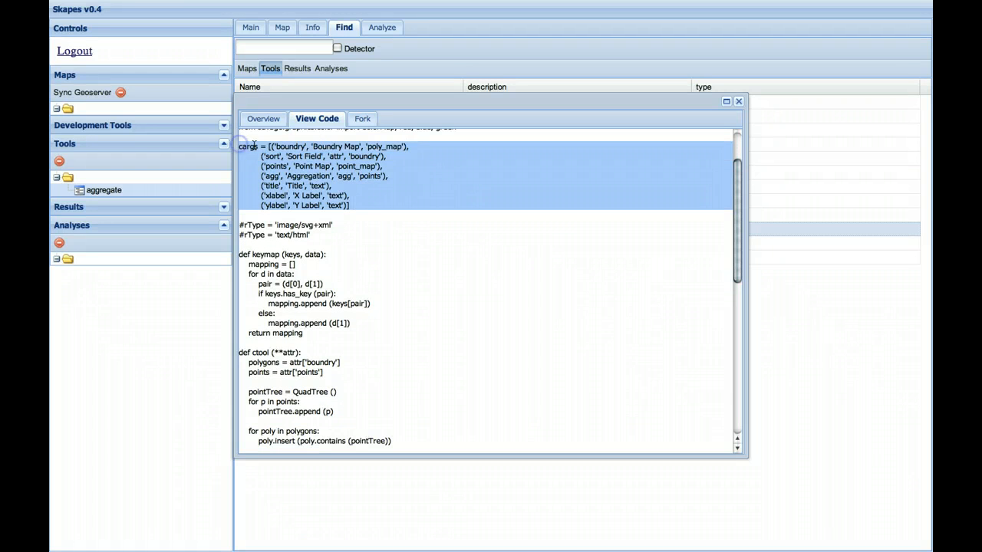
pyautogui.scroll(-3)
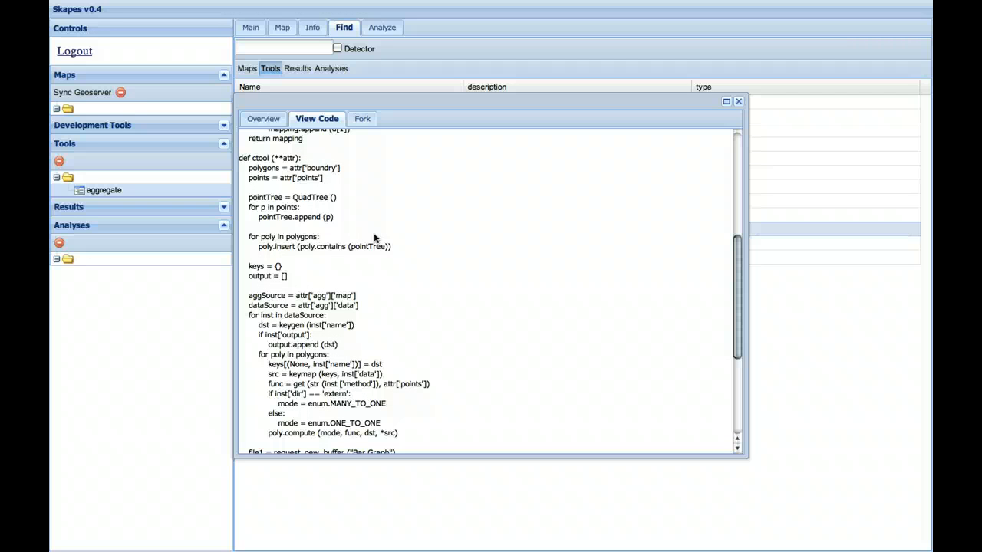
pyautogui.scroll(-3)
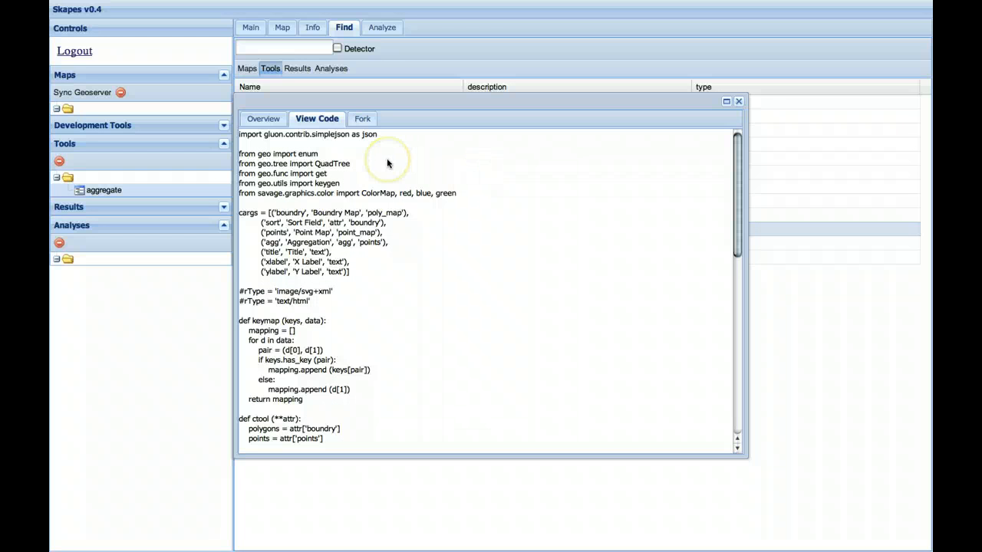
pyautogui.click(358, 119)
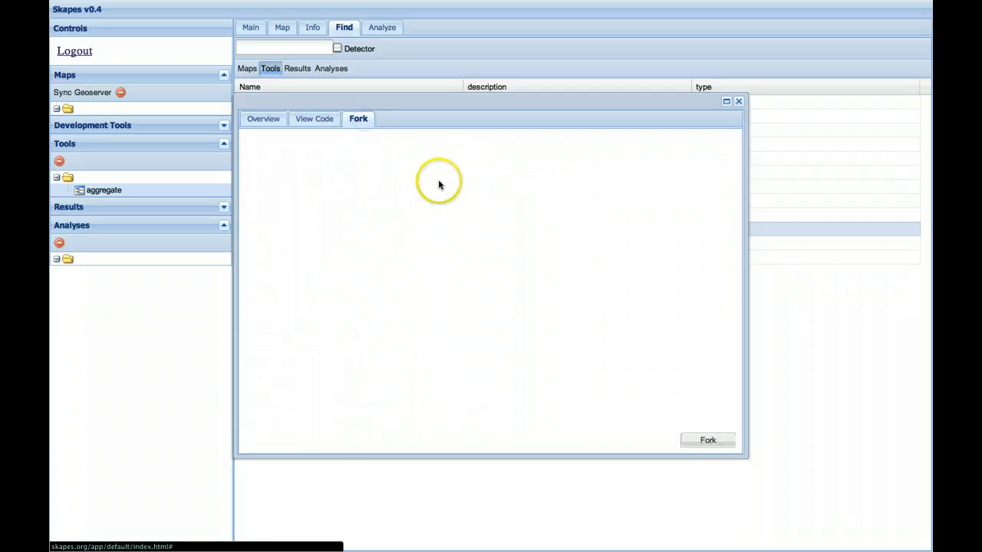
pyautogui.click(314, 119)
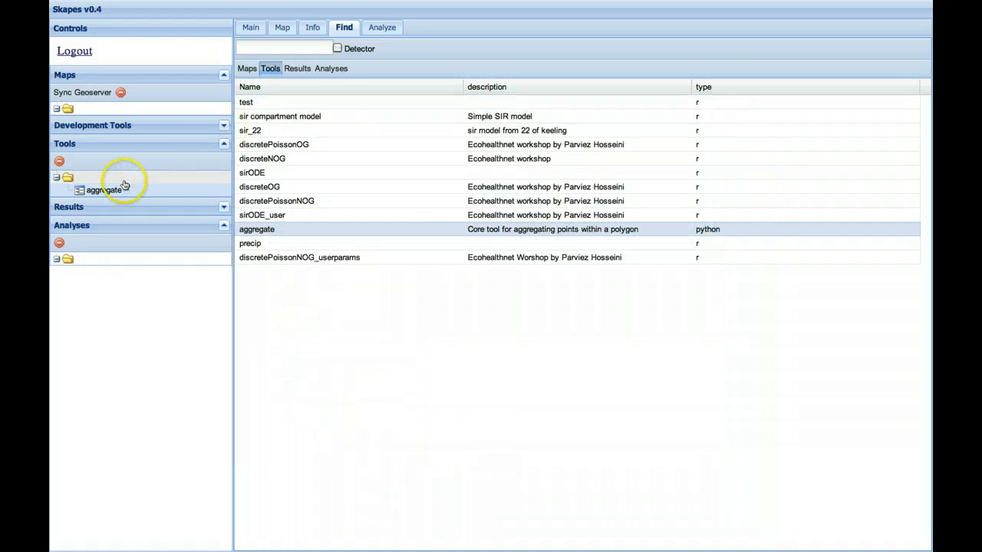
# Load the aggregate tool into Step 1 of the Analyze workspace
pyautogui.click(381, 26)
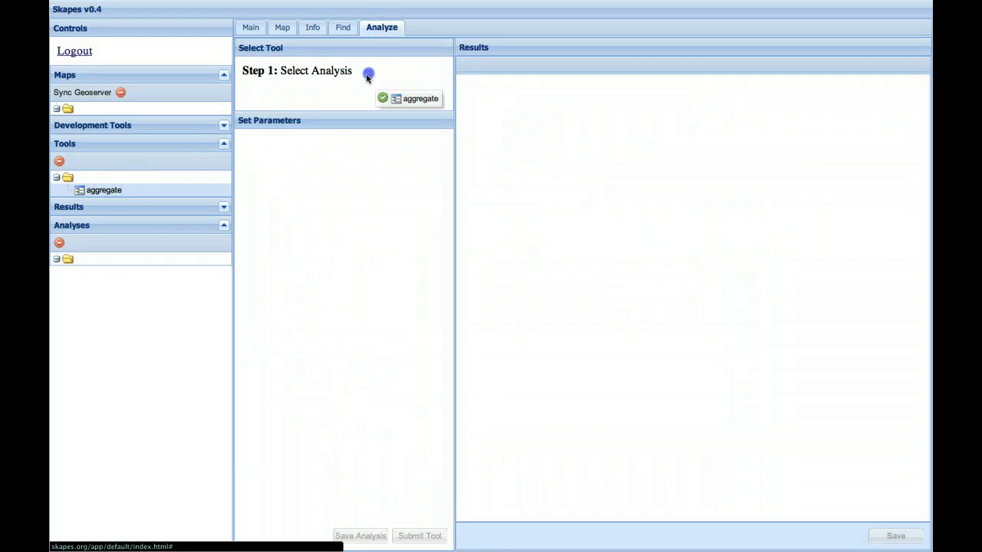
pyautogui.click(419, 98)
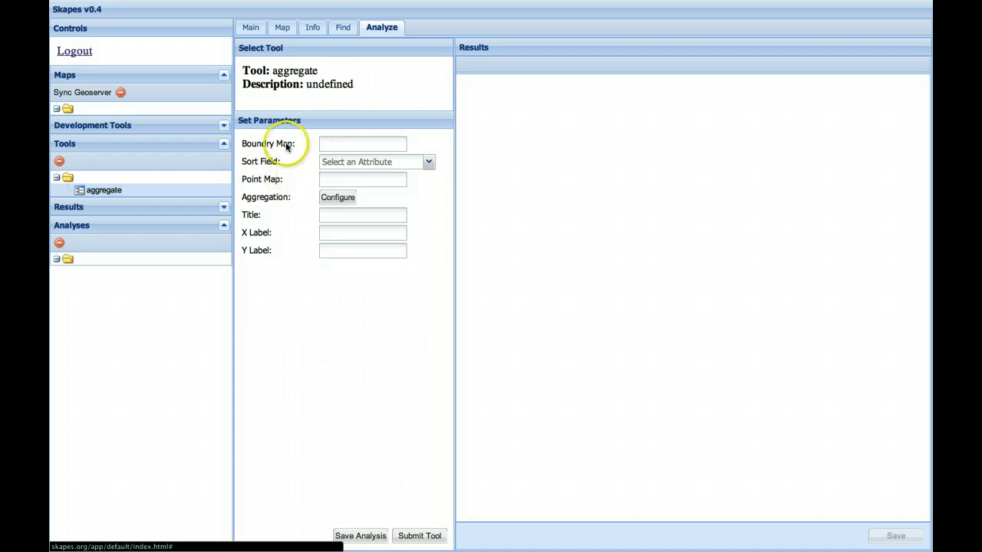
pyautogui.moveTo(281, 183)
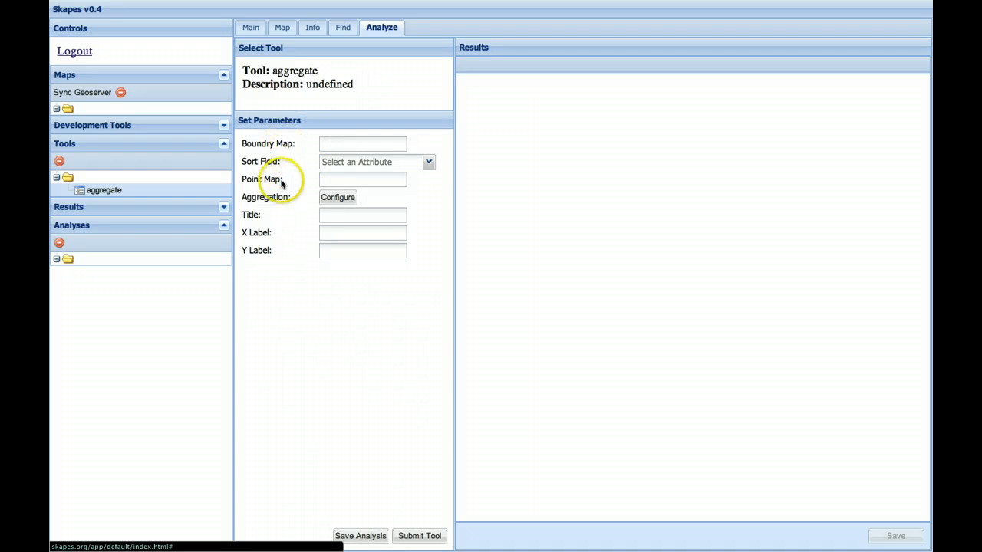
pyautogui.moveTo(154, 120)
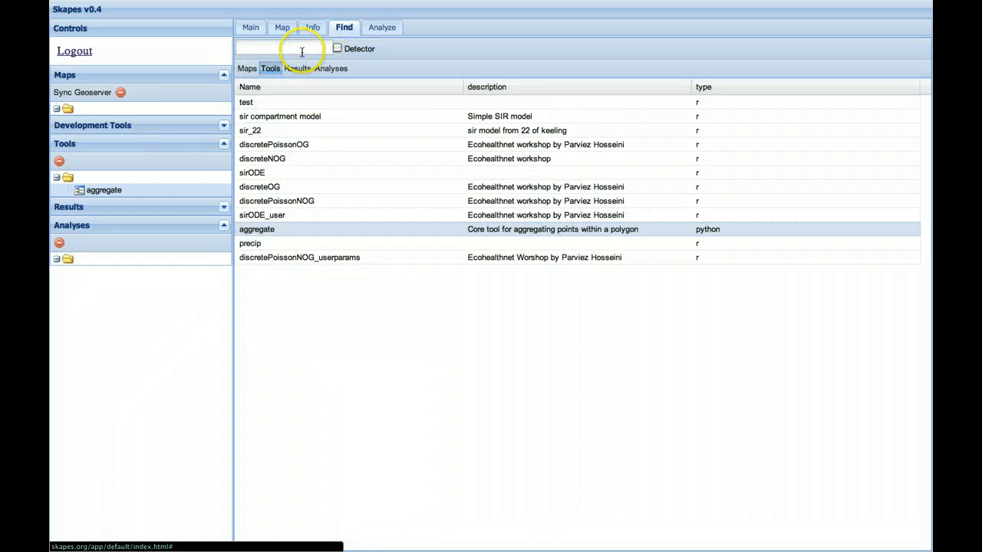
# Search the map catalogue for 'brazil' and add br_malaria and br_pop to my maps
pyautogui.click(246, 68)
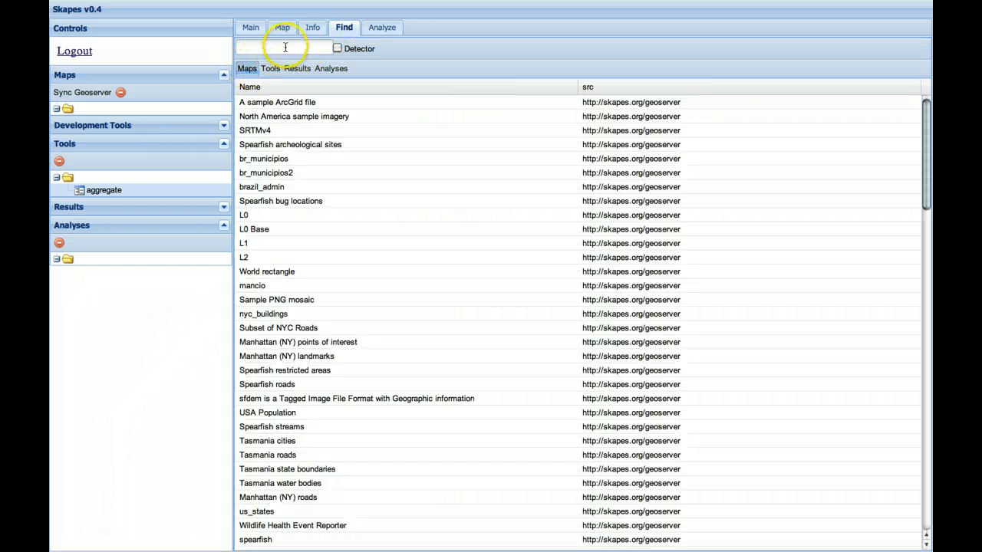
pyautogui.write('brazil')
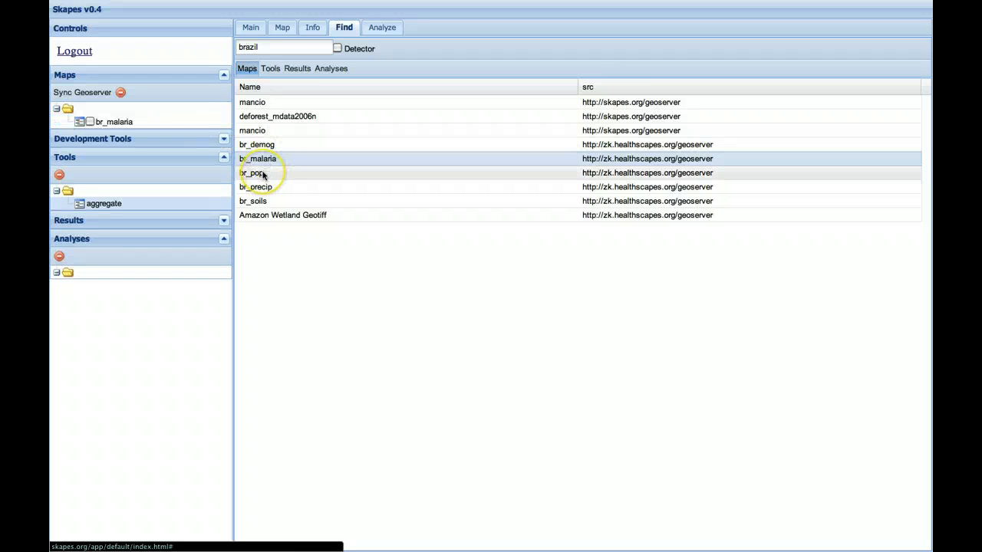
pyautogui.click(253, 173)
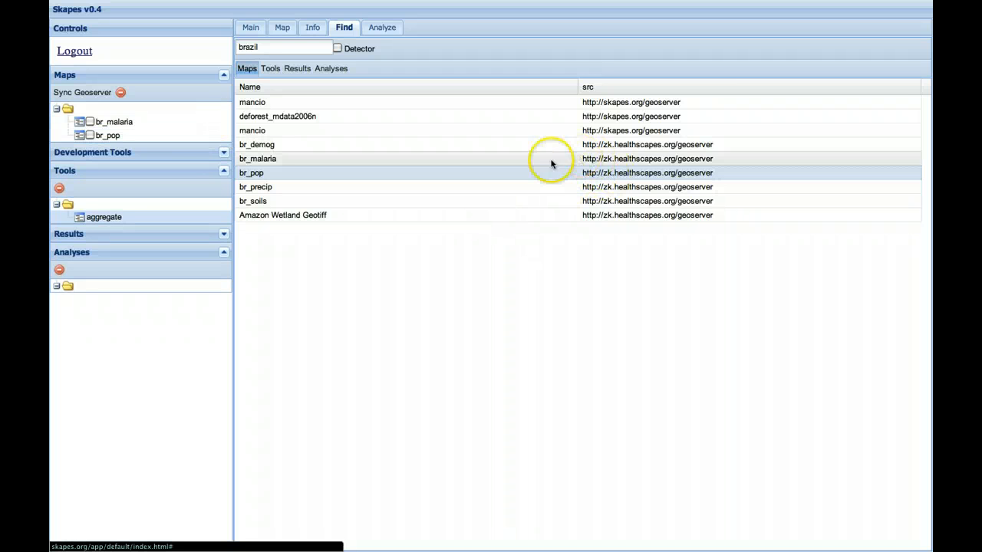
pyautogui.moveTo(528, 172)
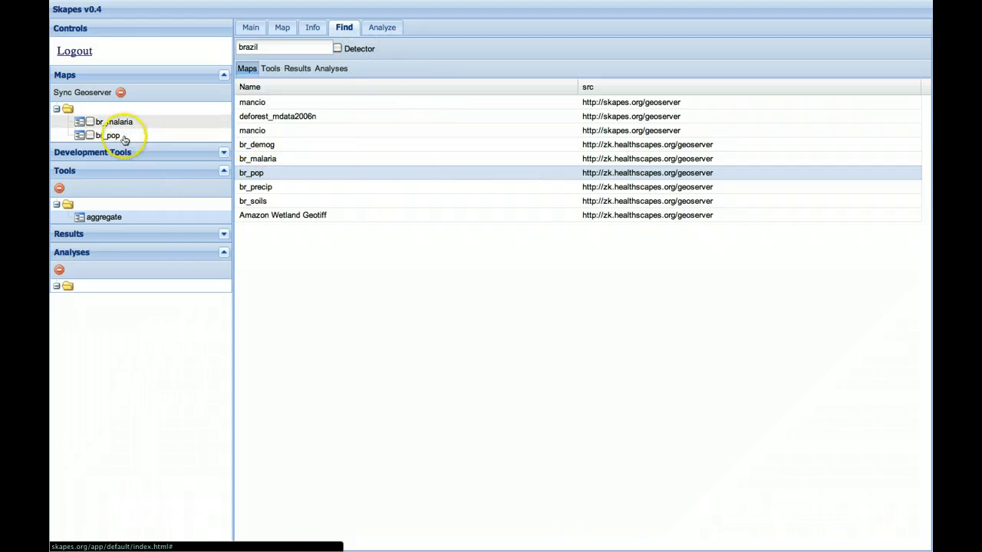
# Show the br_malaria layer on the map with its point records in the attributes table
pyautogui.click(282, 27)
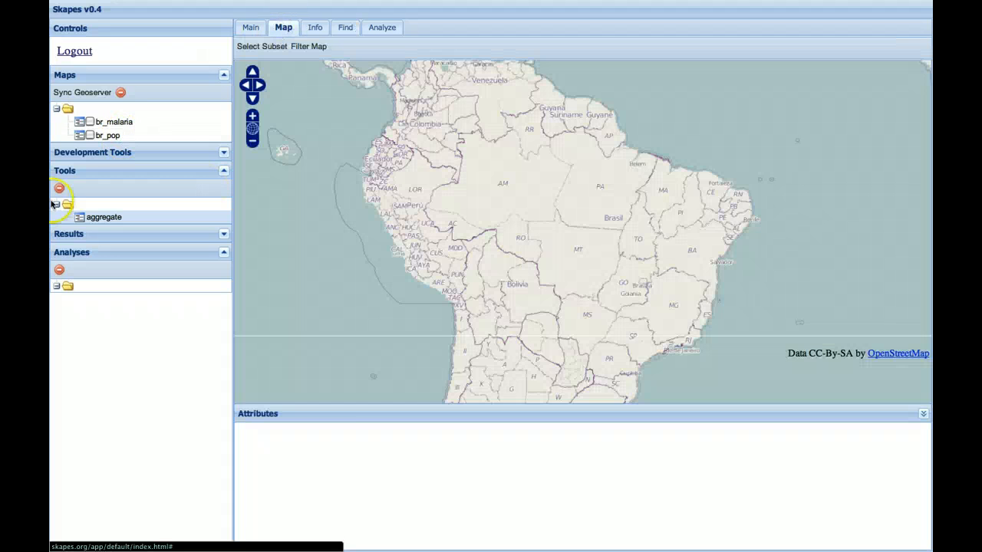
pyautogui.click(113, 122)
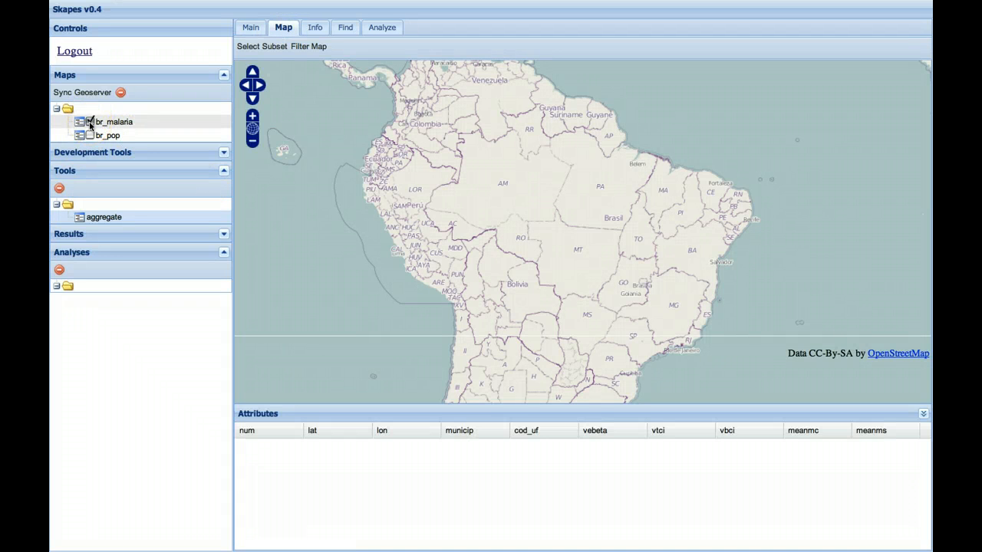
pyautogui.click(90, 122)
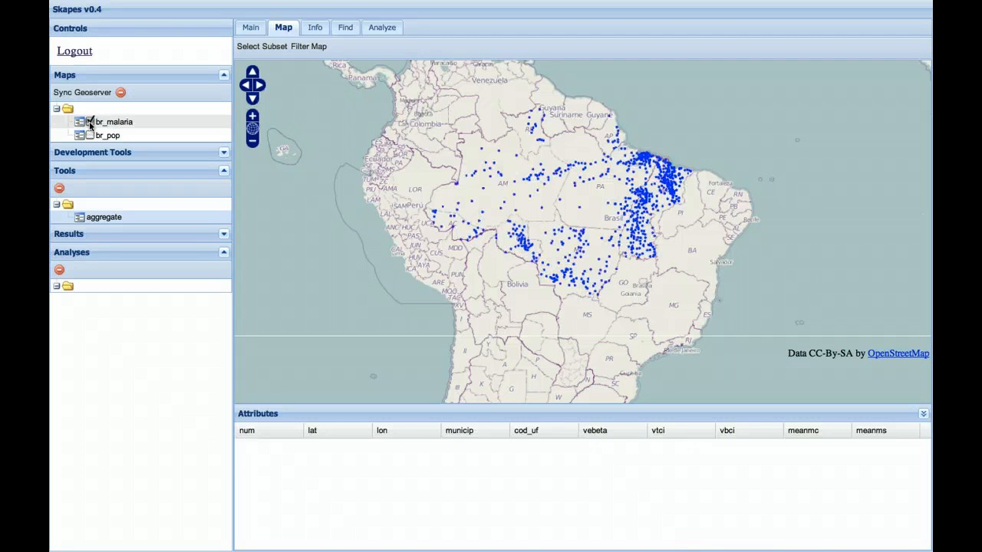
pyautogui.click(90, 121)
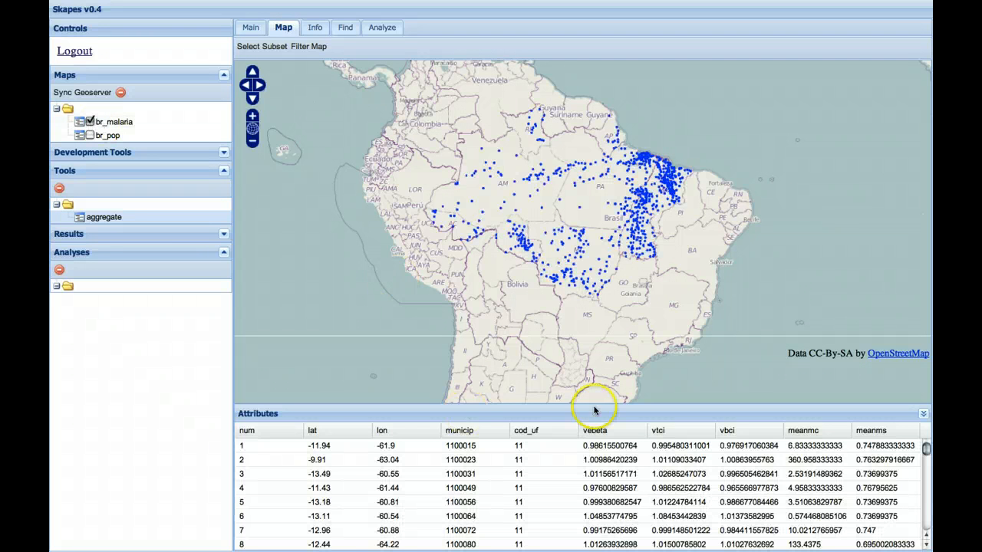
pyautogui.click(806, 459)
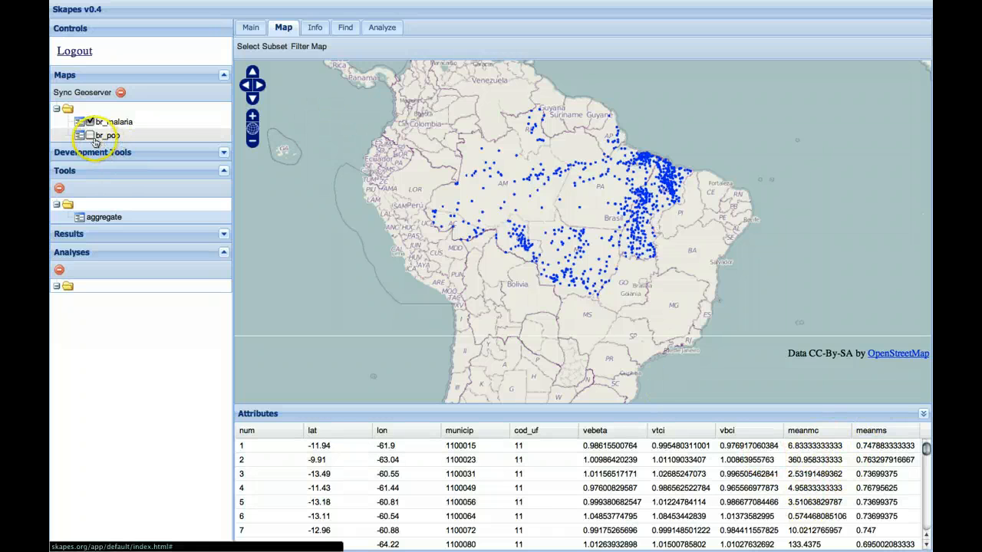
# Turn on the br_pop state population layer and highlight Bahia from the table
pyautogui.click(90, 135)
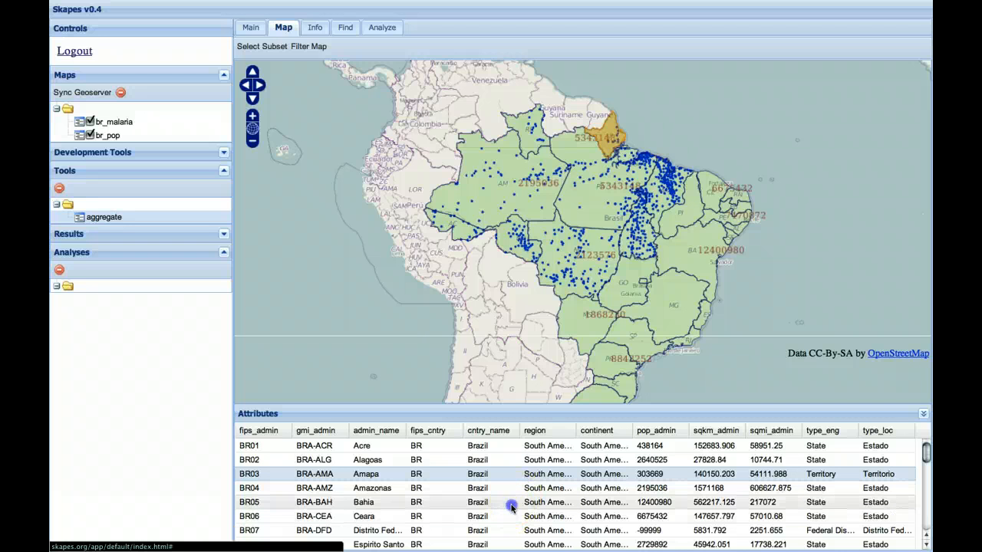
pyautogui.click(511, 502)
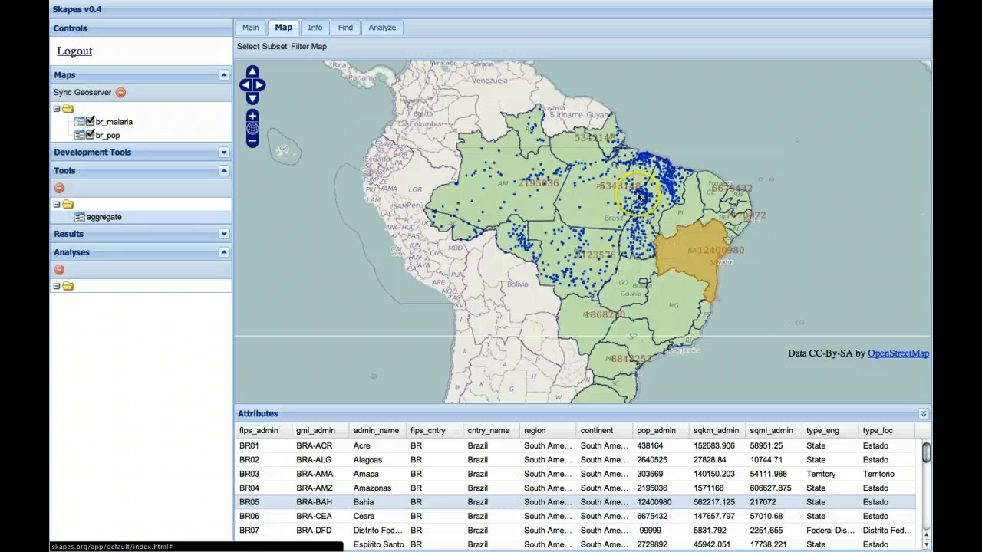
pyautogui.moveTo(571, 185)
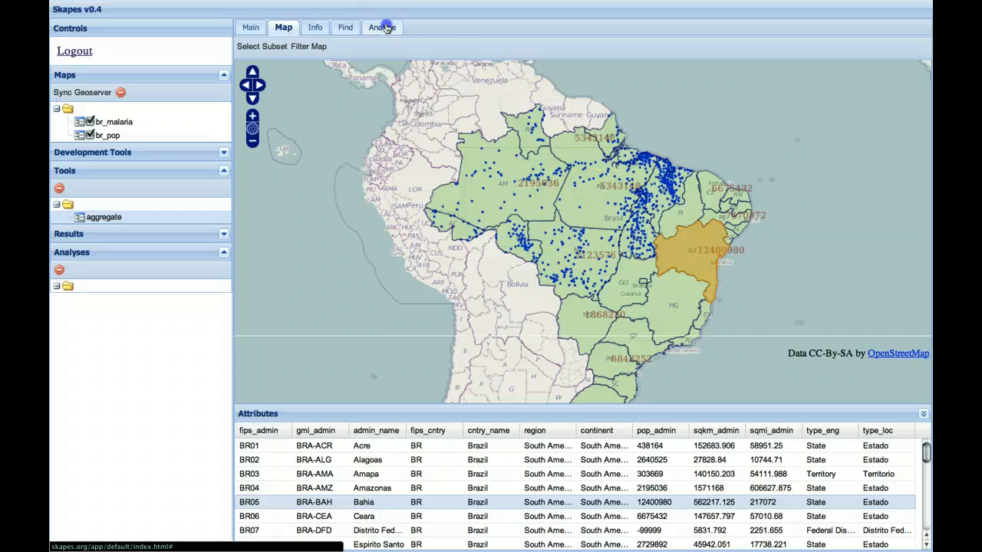
# Set the aggregate form to sort by admin_name and use br_malaria as the point map
pyautogui.click(381, 27)
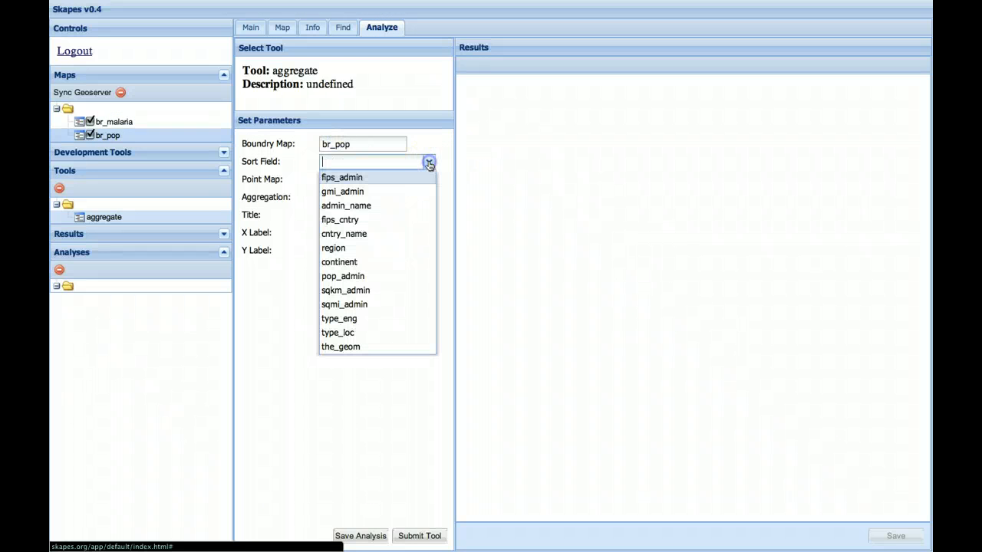
pyautogui.click(346, 205)
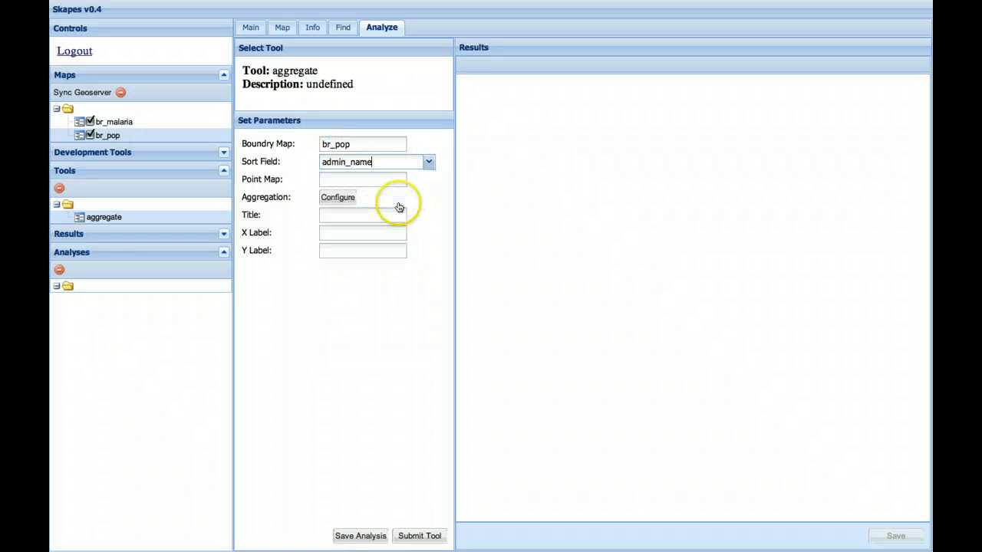
pyautogui.click(283, 27)
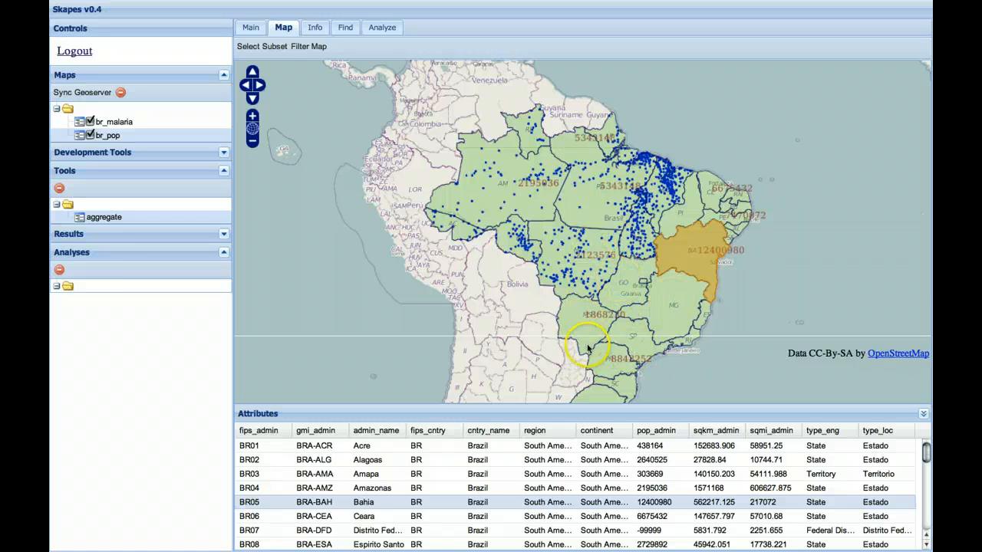
pyautogui.click(383, 27)
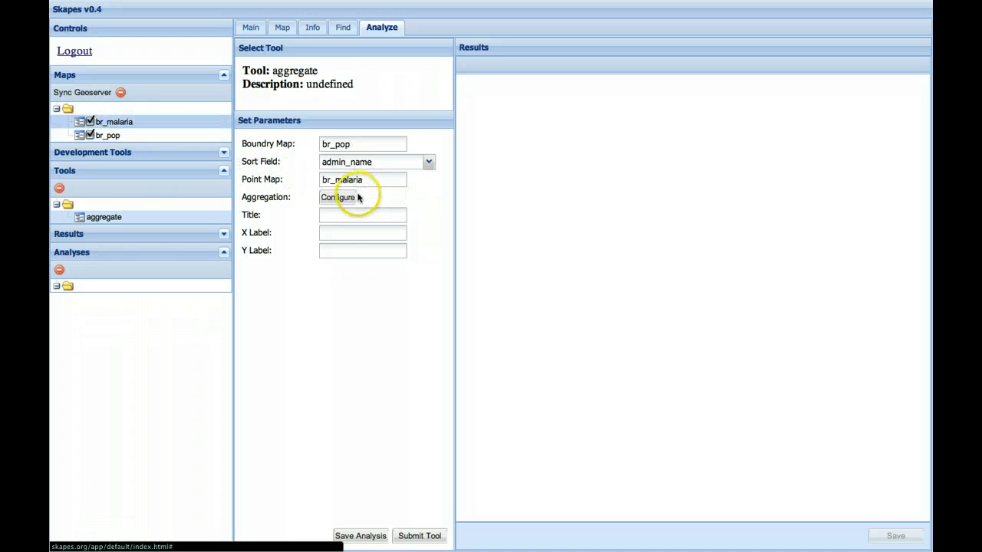
# Configure Group 0 as an output counting meanmc per polygon
pyautogui.click(339, 197)
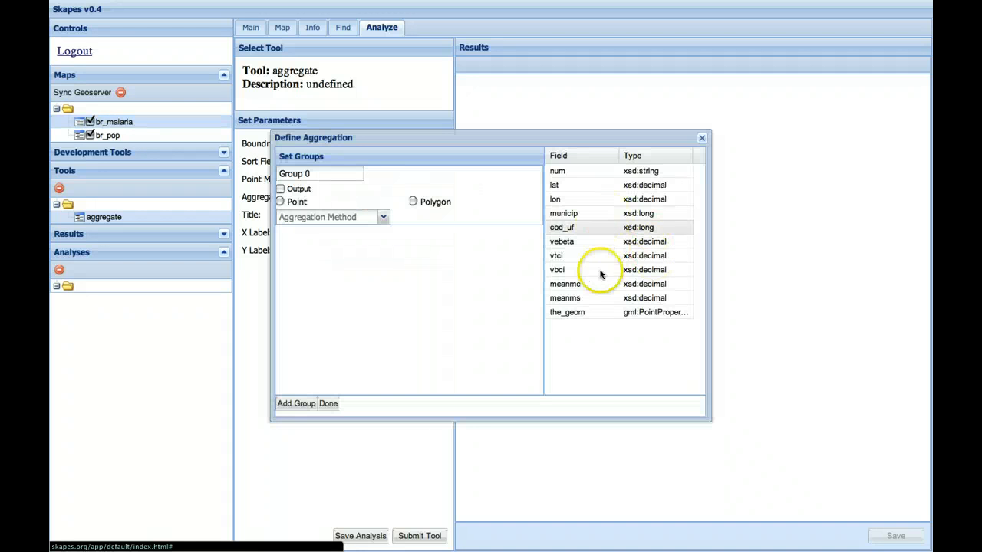
pyautogui.click(565, 284)
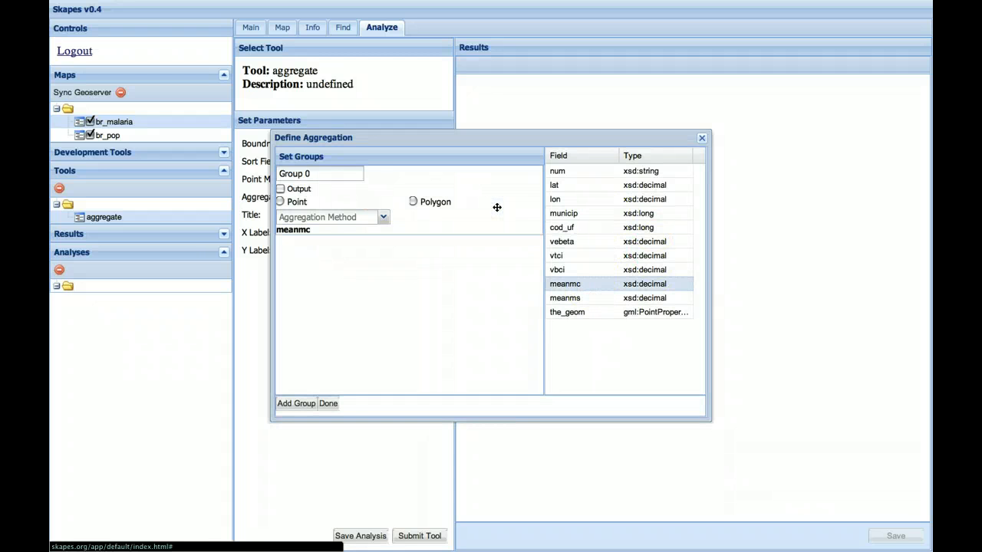
pyautogui.click(281, 189)
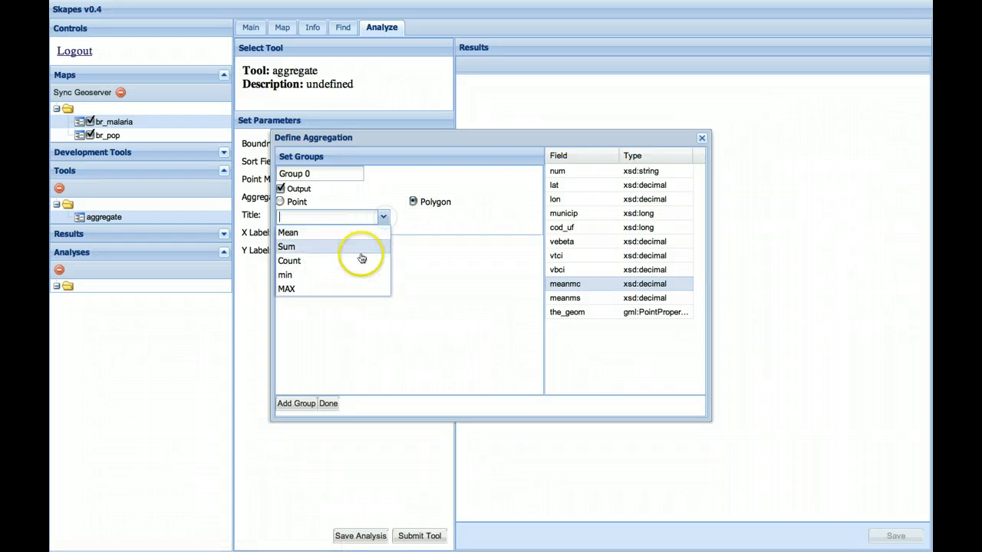
pyautogui.click(289, 260)
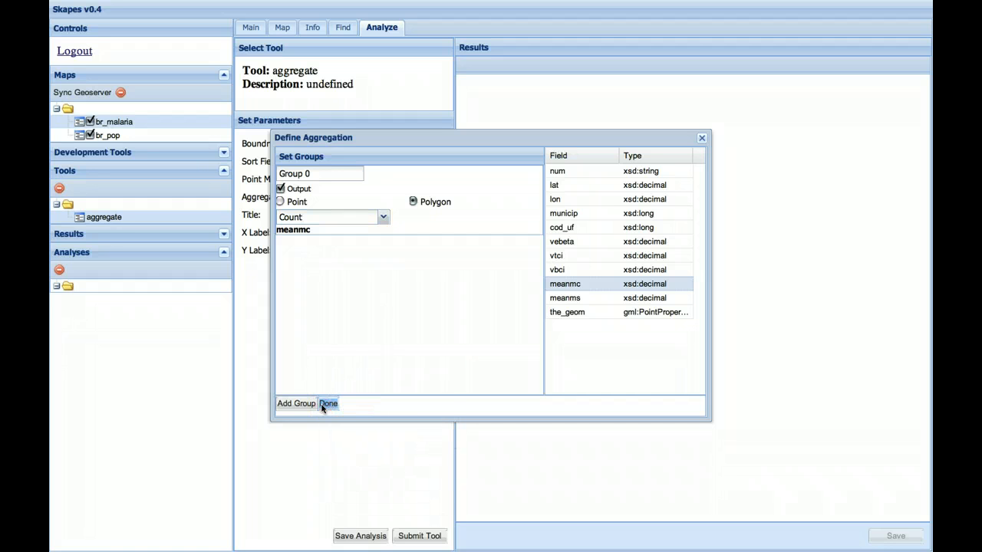
pyautogui.click(328, 404)
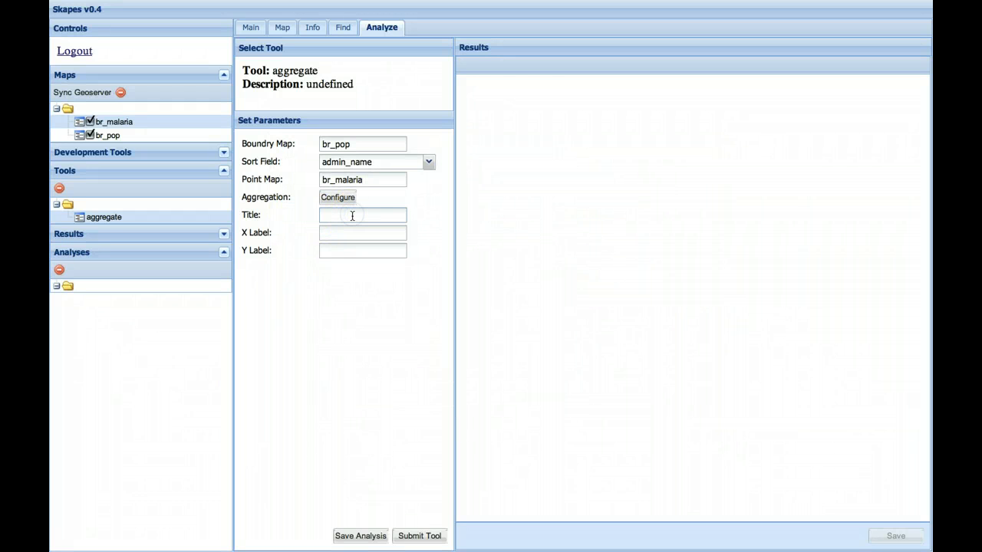
# Enter title 'Malaria vs state', X label 'State' and Y label 'Malaria counts'
pyautogui.write('Malaria vs')
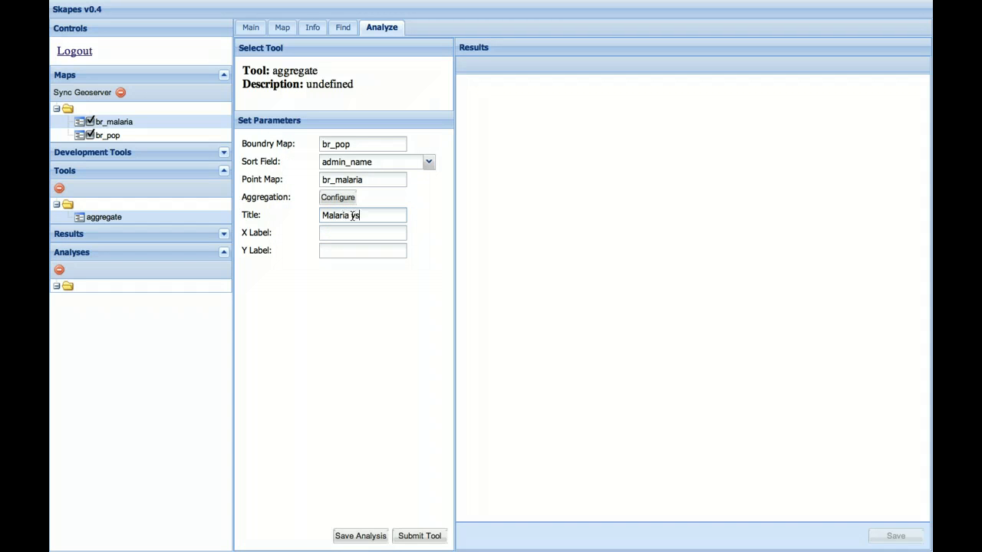
pyautogui.write('state')
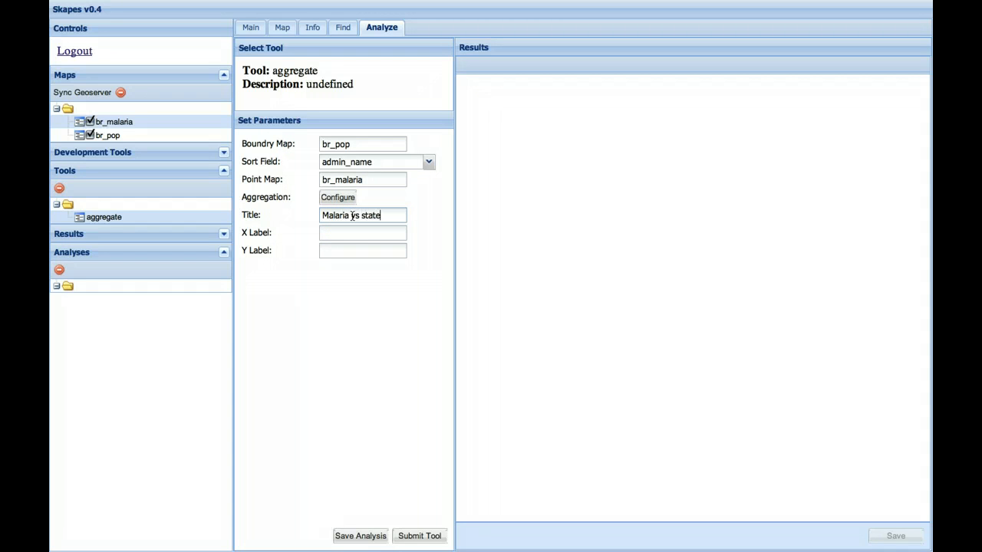
pyautogui.write('State')
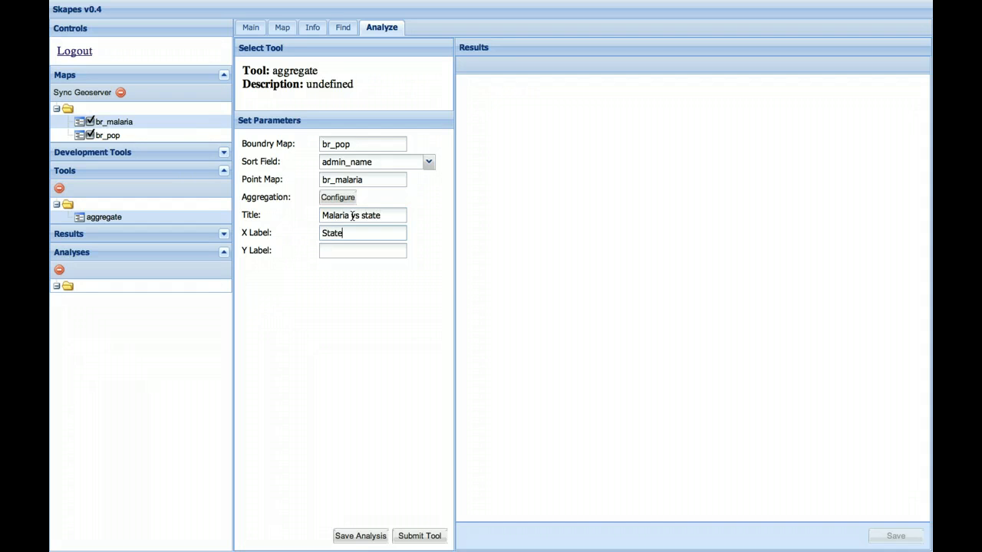
pyautogui.write('Mala')
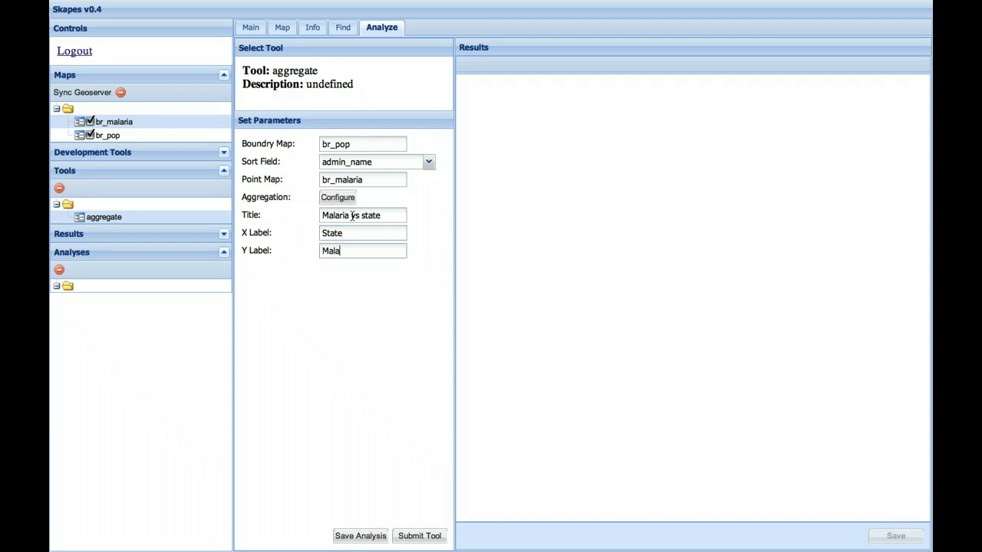
pyautogui.write('ria counts')
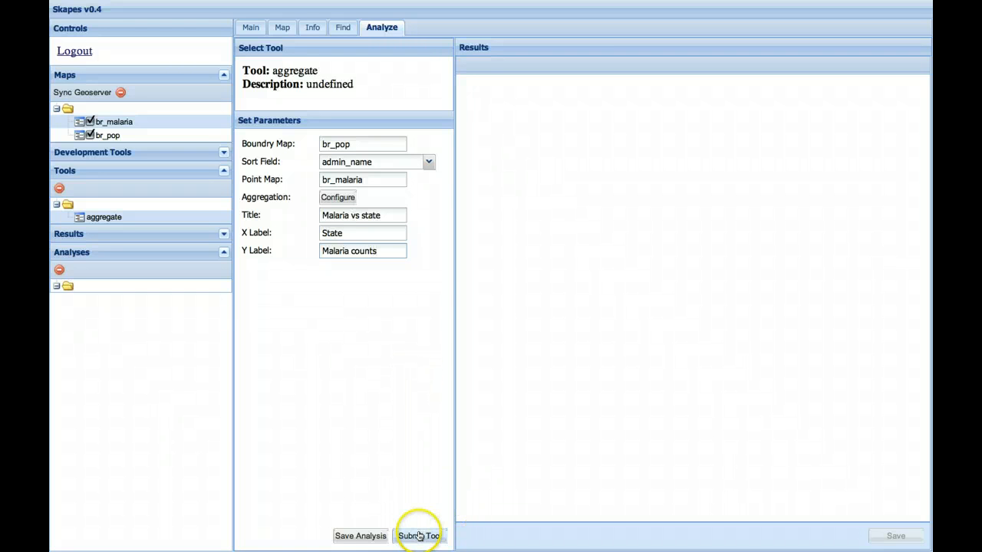
# Submit the aggregate tool to produce the Malaria vs state bar graph
pyautogui.click(419, 536)
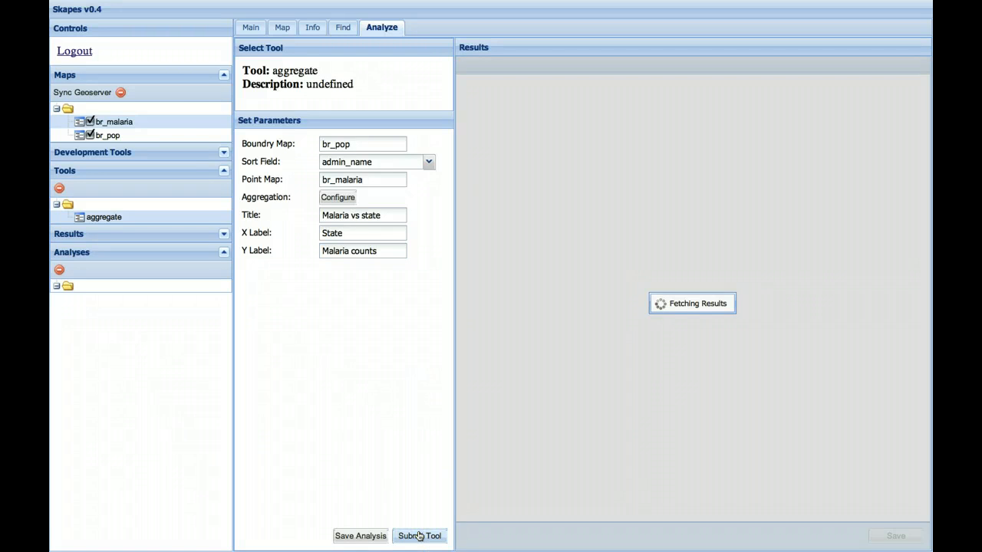
pyautogui.click(419, 536)
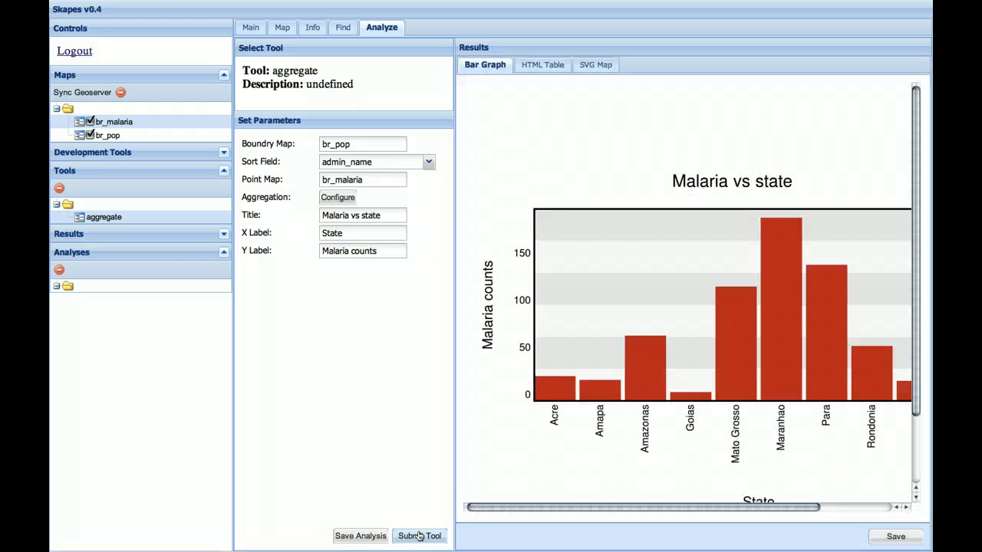
pyautogui.moveTo(781, 353)
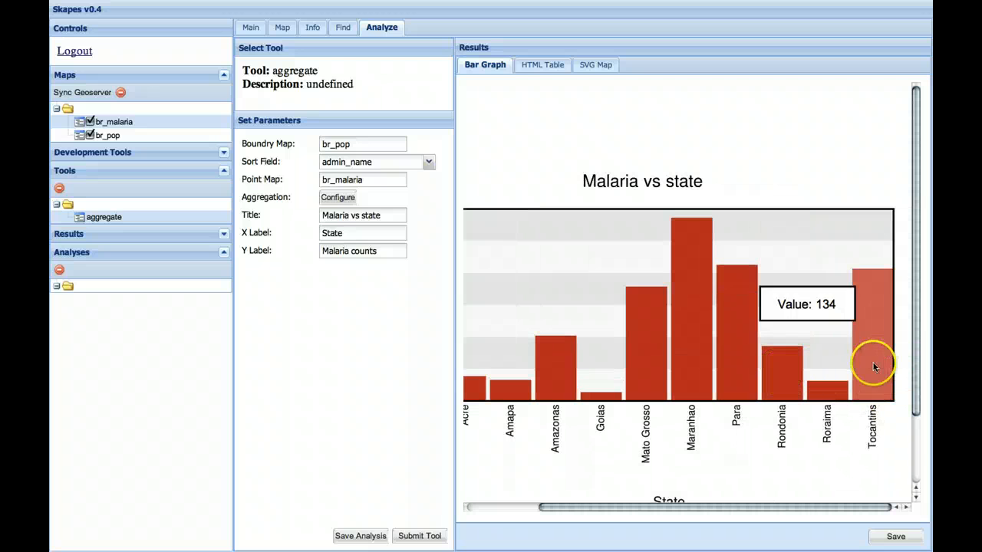
pyautogui.moveTo(708, 354)
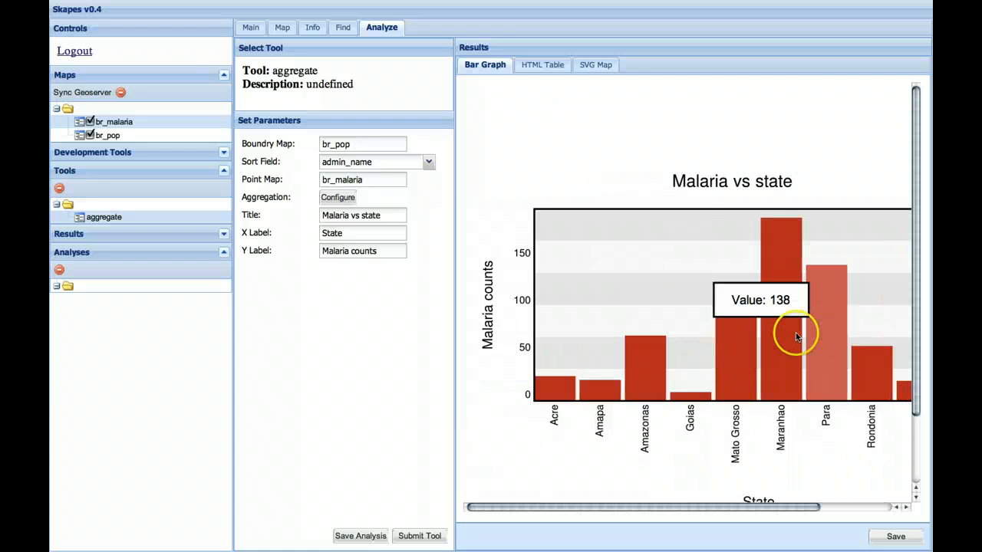
pyautogui.moveTo(786, 280)
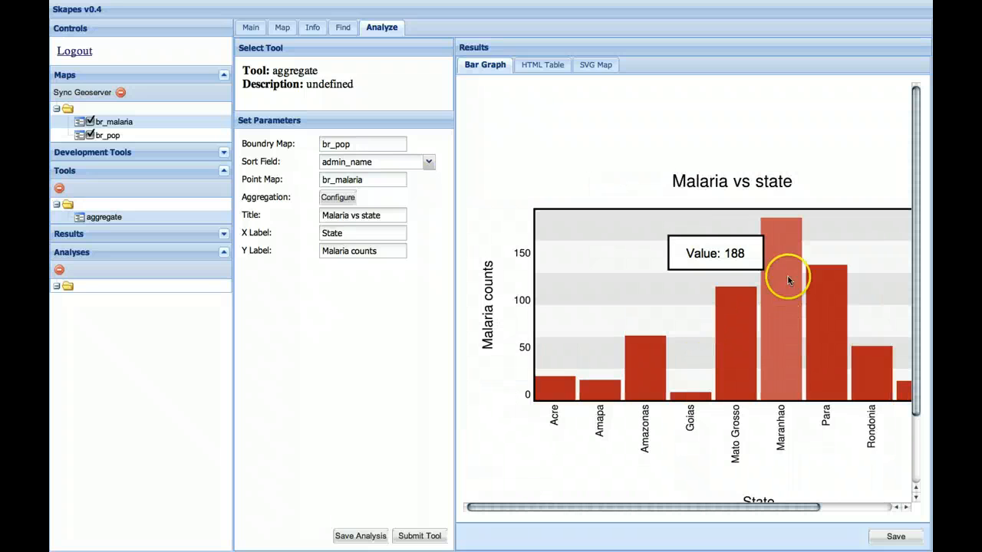
# Review the aggregate results as a state attribute table, then switch to the SVG Map view
pyautogui.click(543, 64)
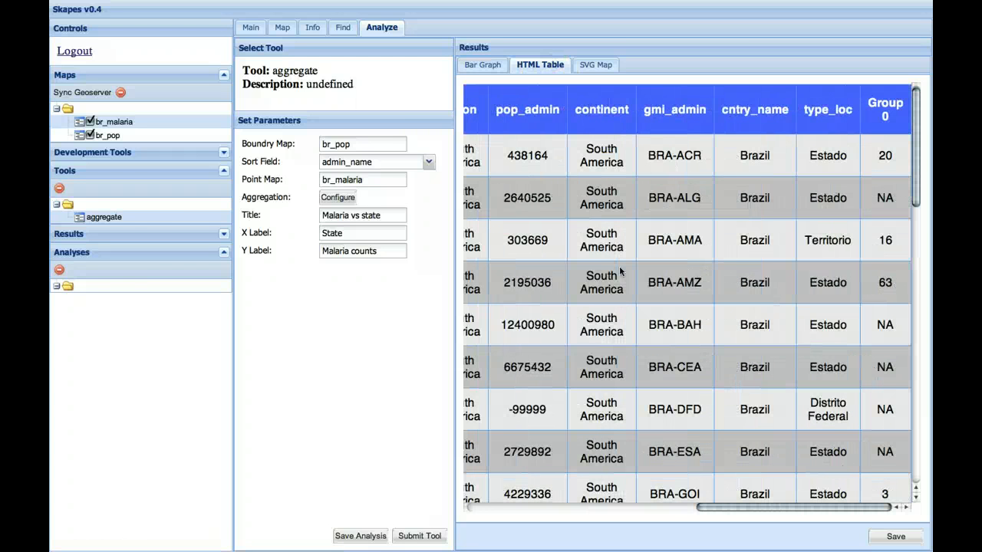
pyautogui.scroll(-3)
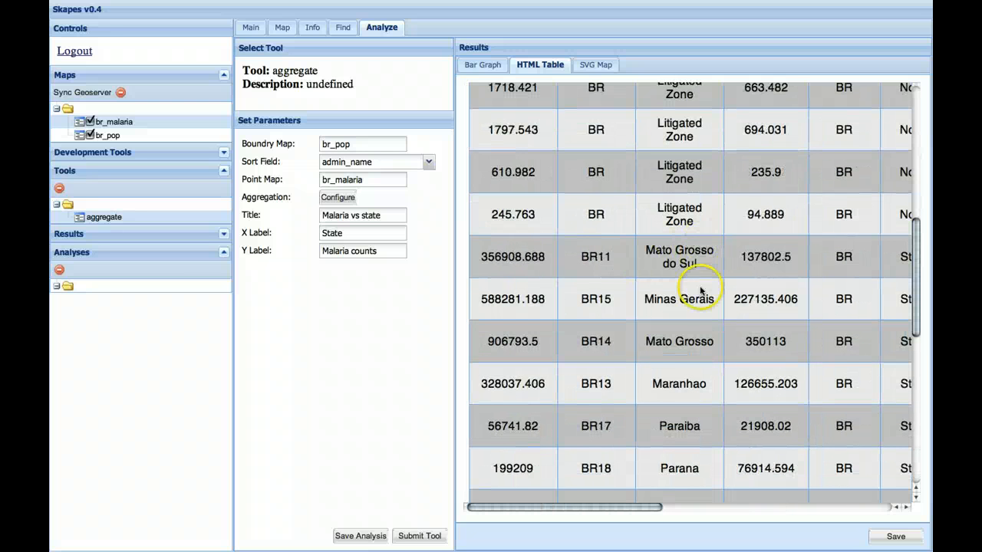
pyautogui.moveTo(689, 387)
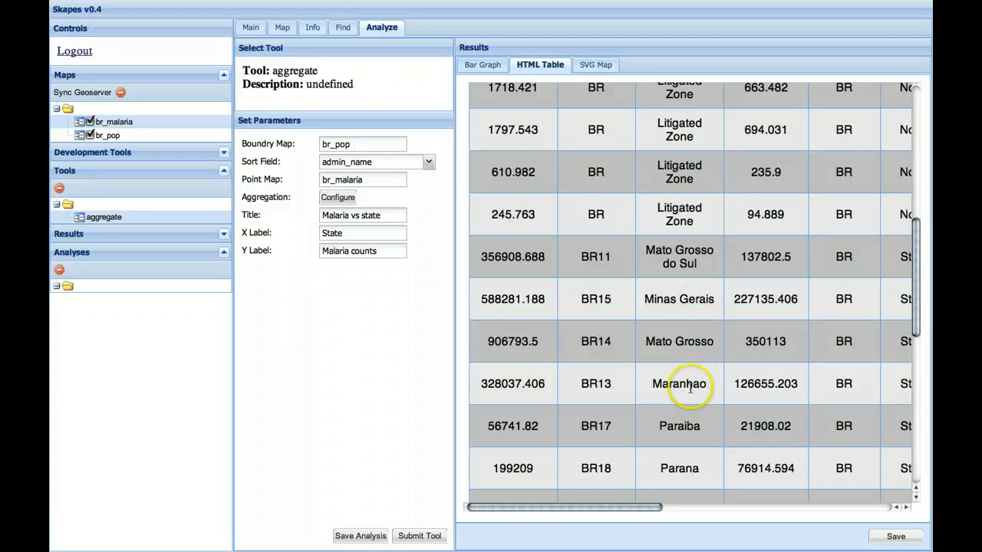
pyautogui.moveTo(804, 407)
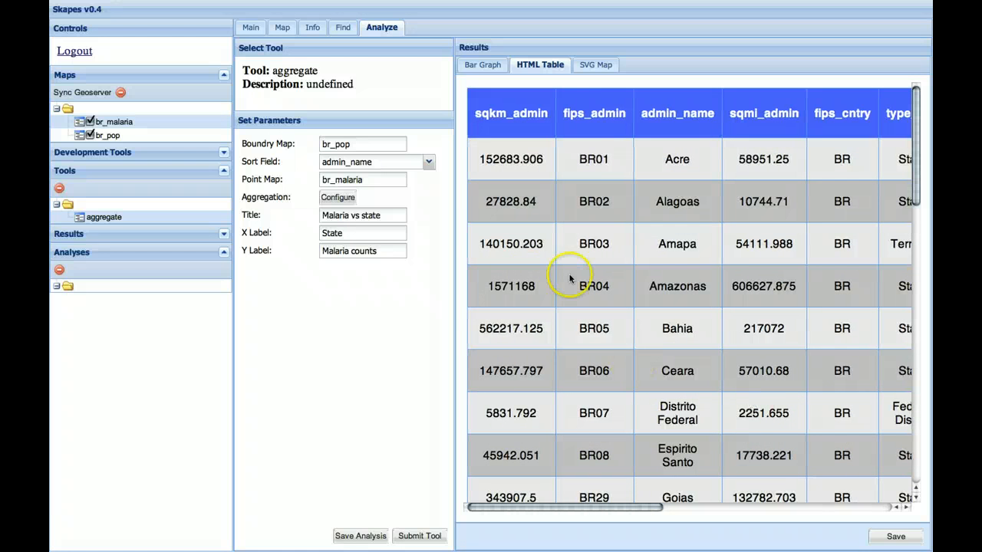
pyautogui.click(593, 64)
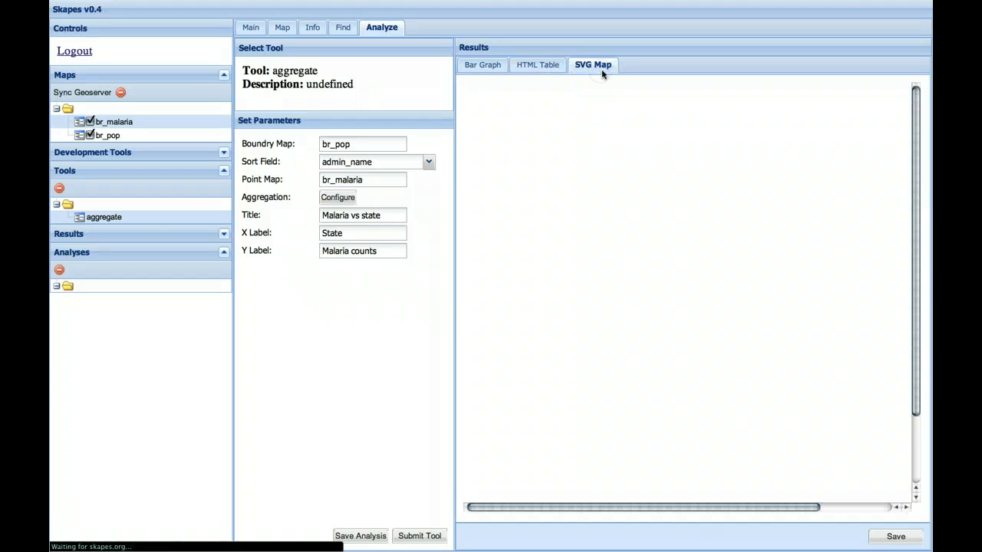
# Load the choropleth map of Brazilian states shaded by malaria counts
pyautogui.click(593, 64)
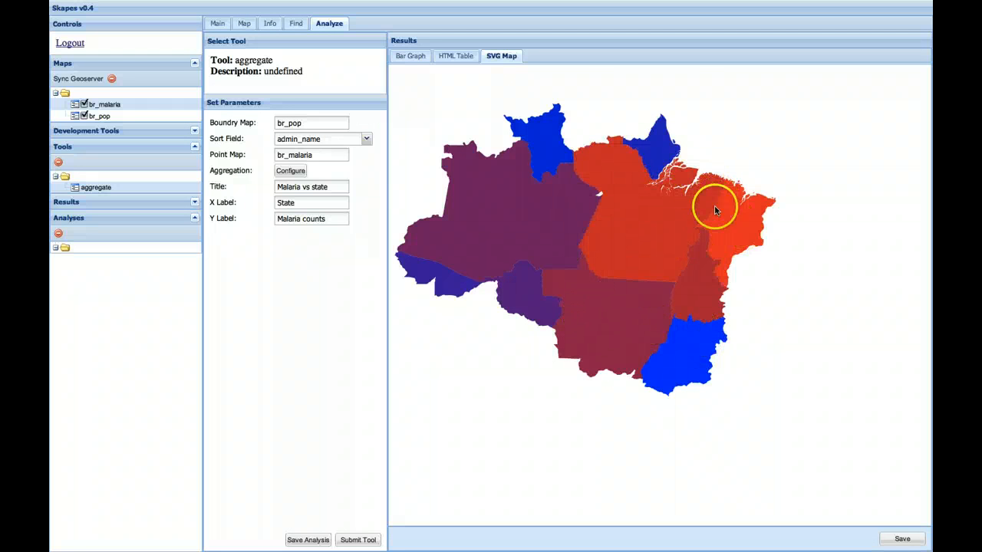
pyautogui.moveTo(717, 199)
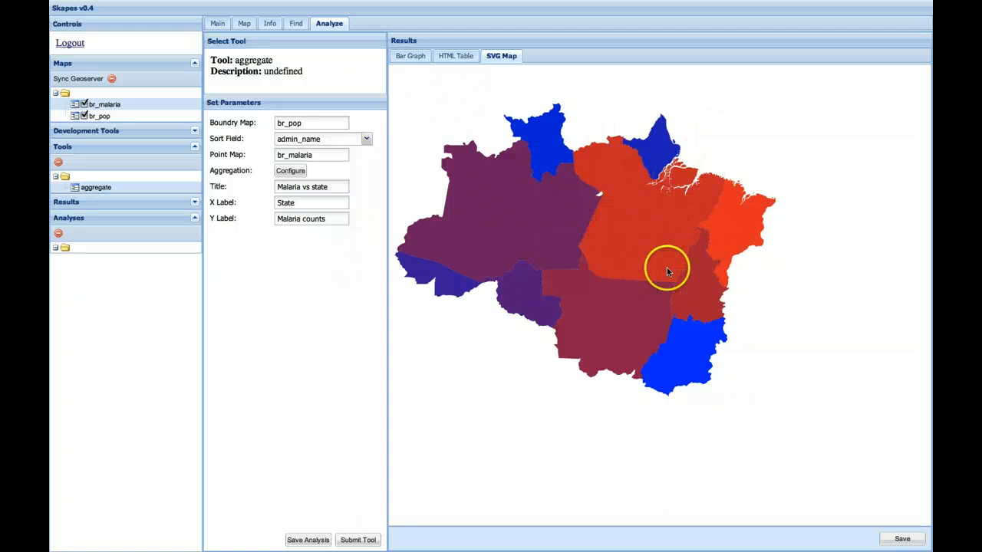
pyautogui.moveTo(664, 201)
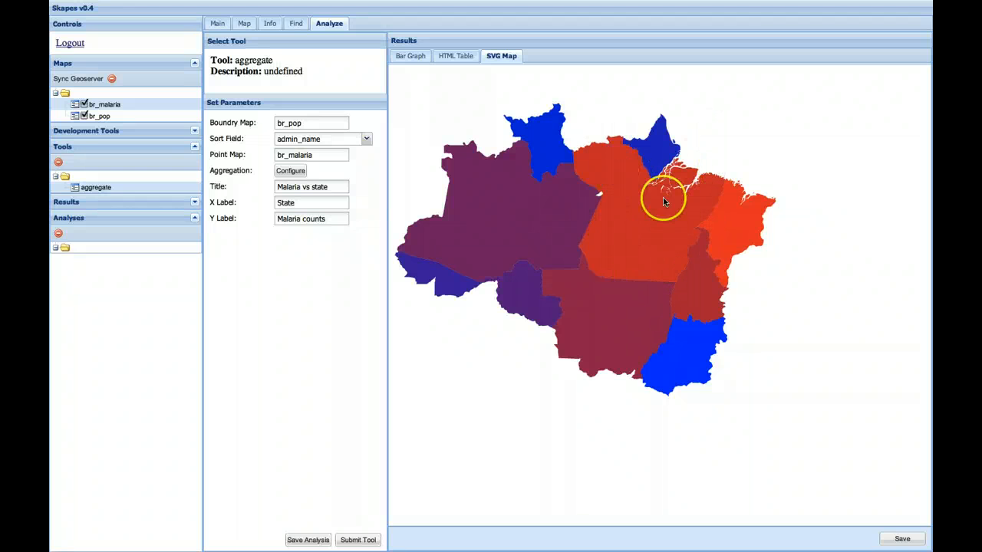
pyautogui.moveTo(498, 214)
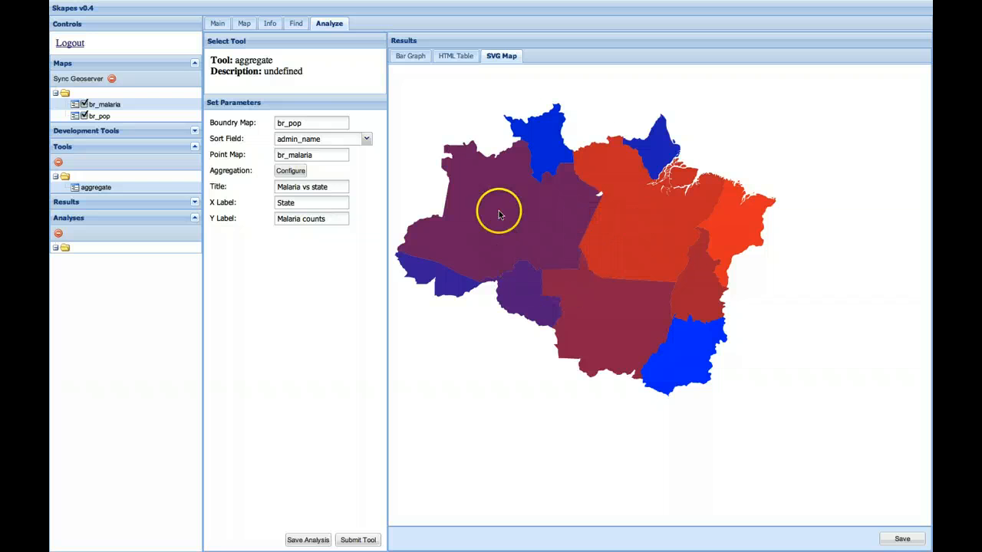
pyautogui.moveTo(278, 29)
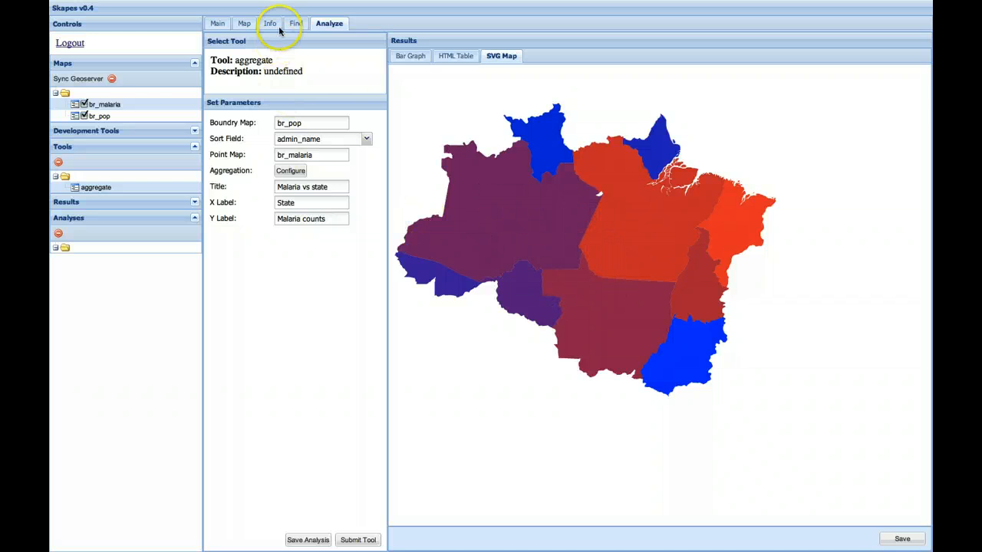
# Return to the Find catalogue and list all available tools with an empty search
pyautogui.click(296, 23)
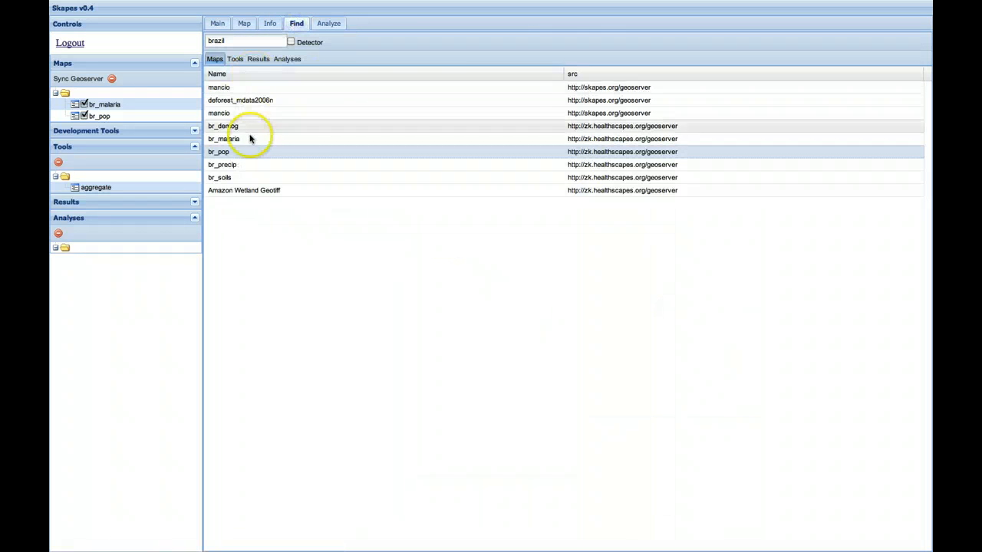
pyautogui.click(235, 59)
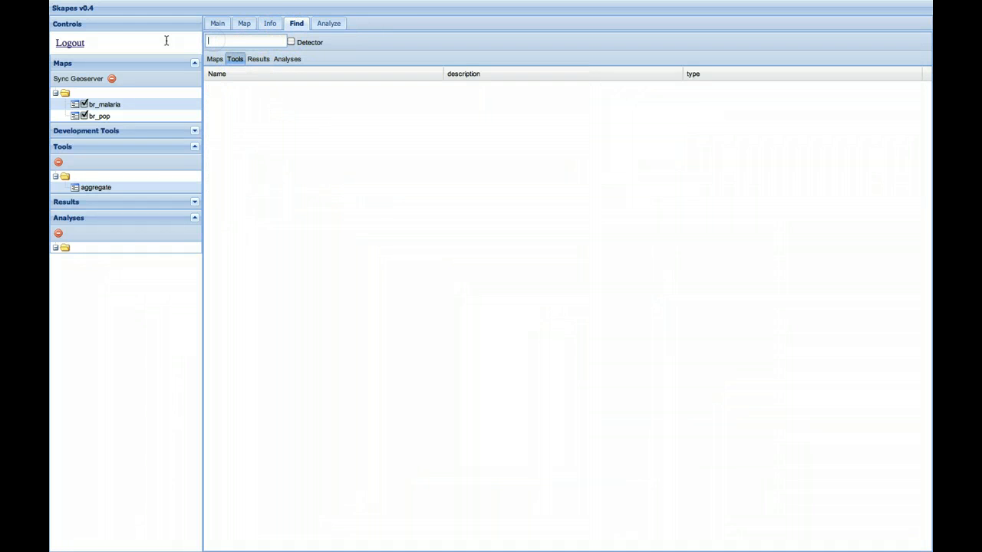
pyautogui.click(235, 59)
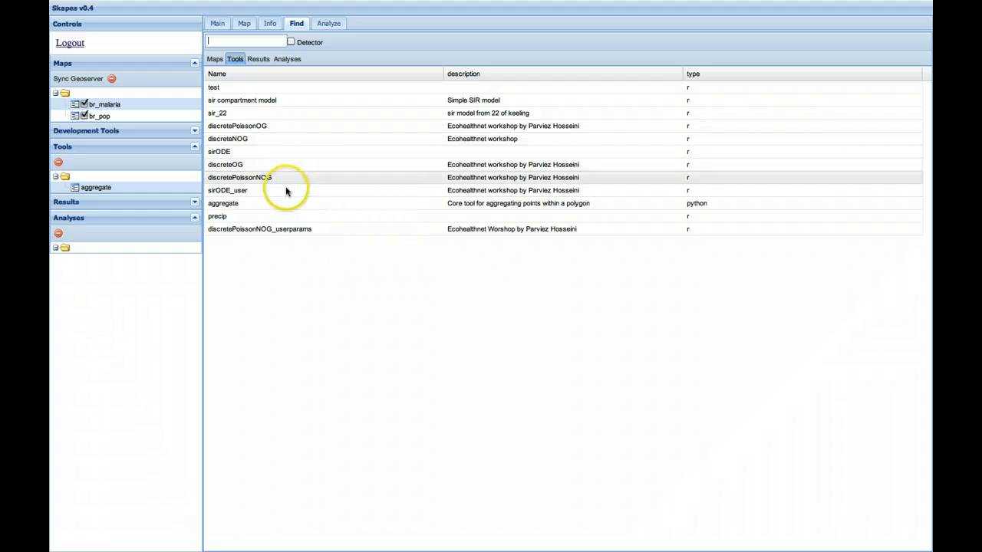
pyautogui.moveTo(282, 221)
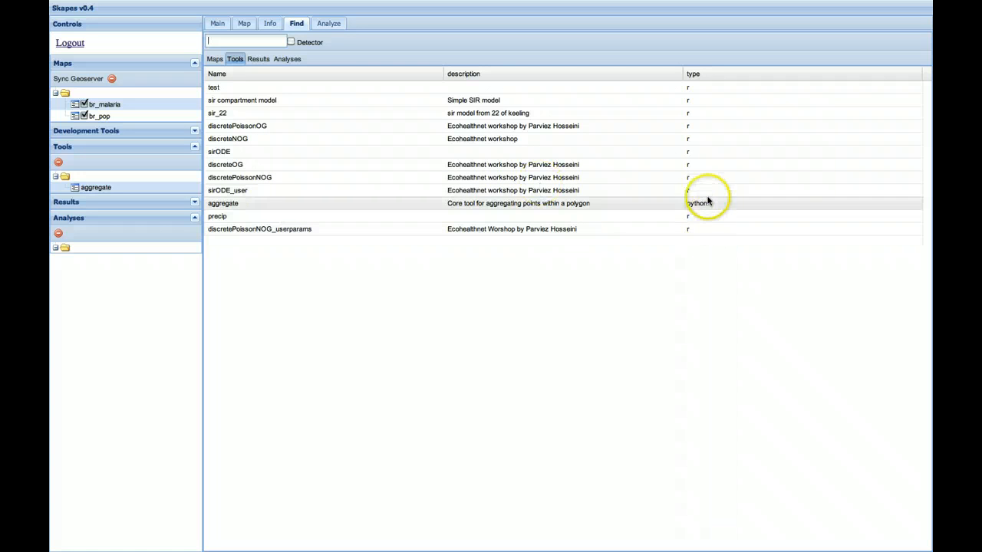
pyautogui.moveTo(678, 204)
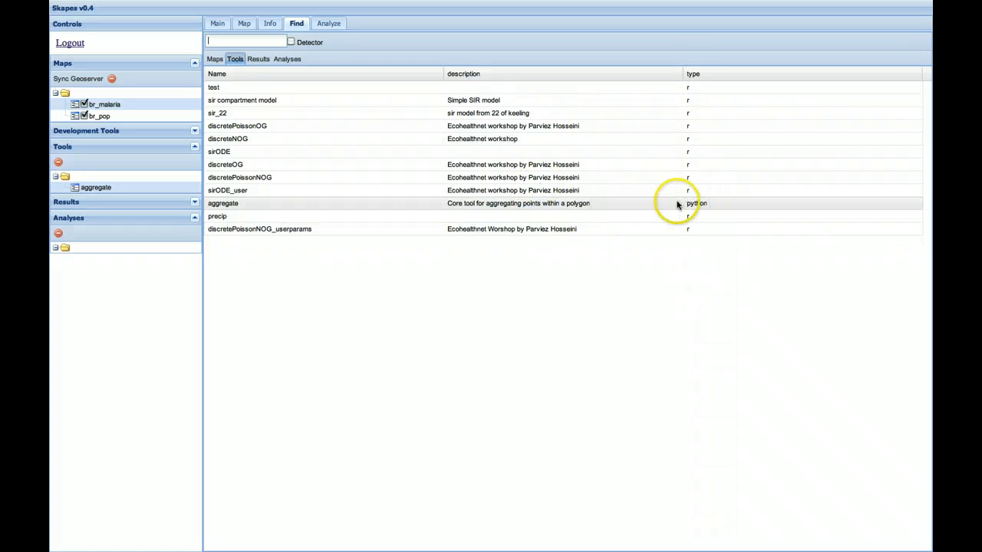
pyautogui.moveTo(340, 100)
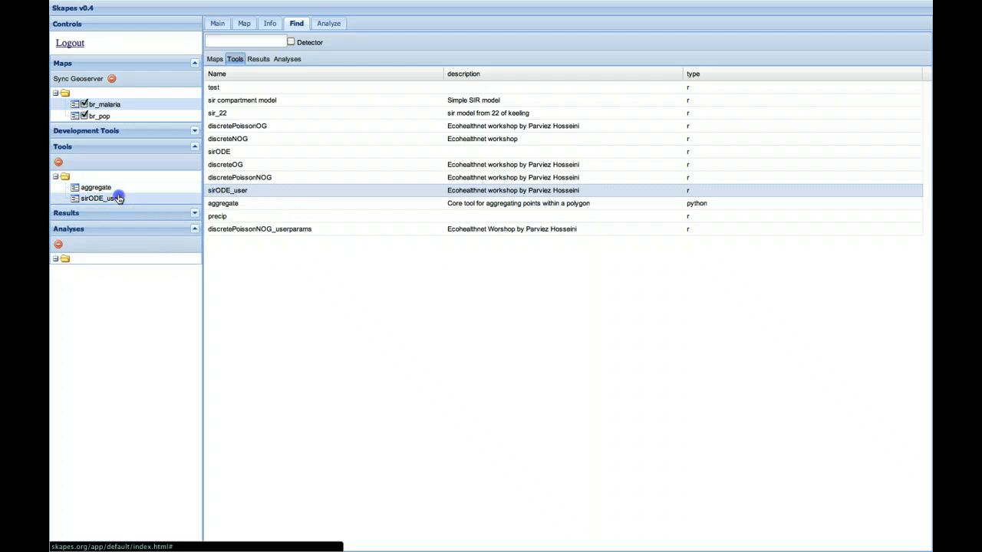
# View the sirODE_user tool's details, its R source code and its overview
pyautogui.doubleClick(227, 190)
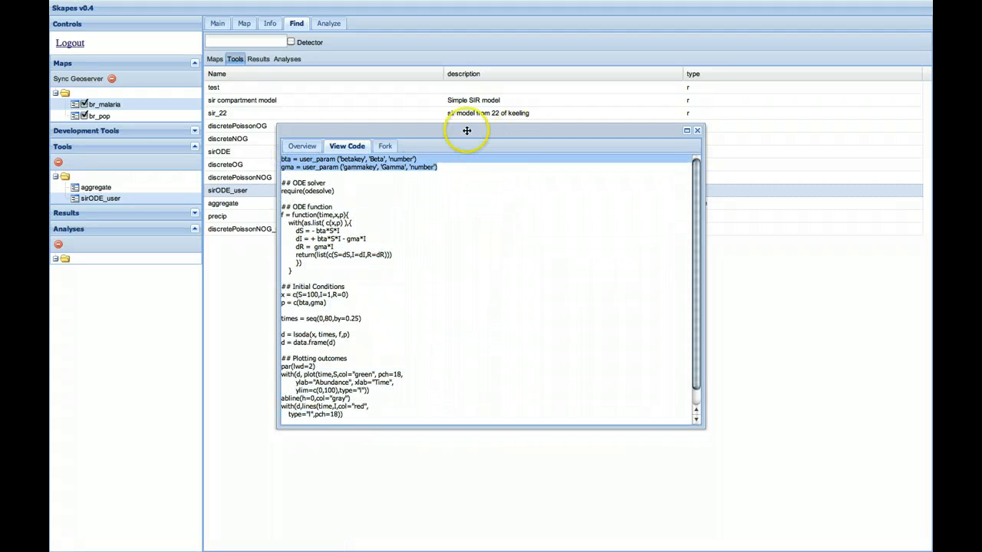
pyautogui.moveTo(454, 227)
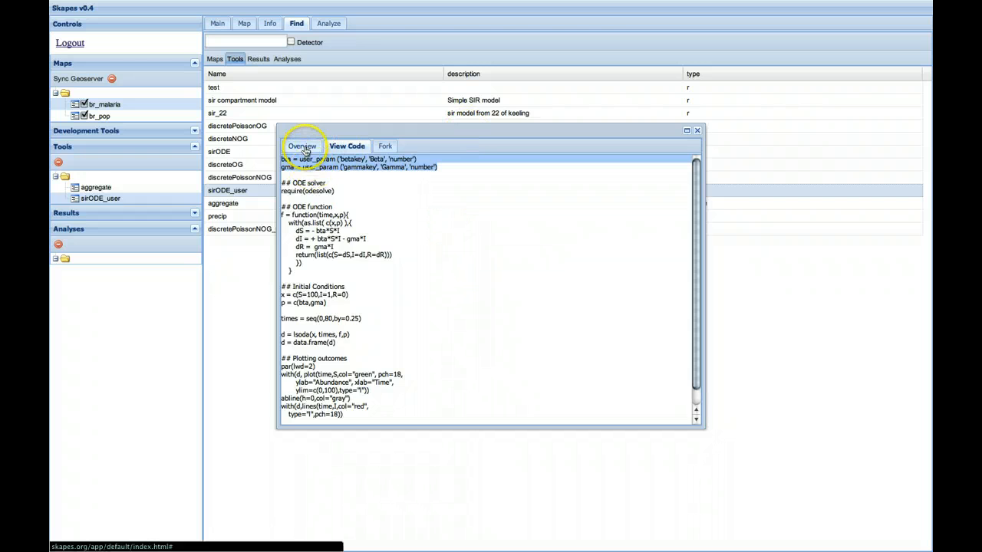
pyautogui.click(303, 146)
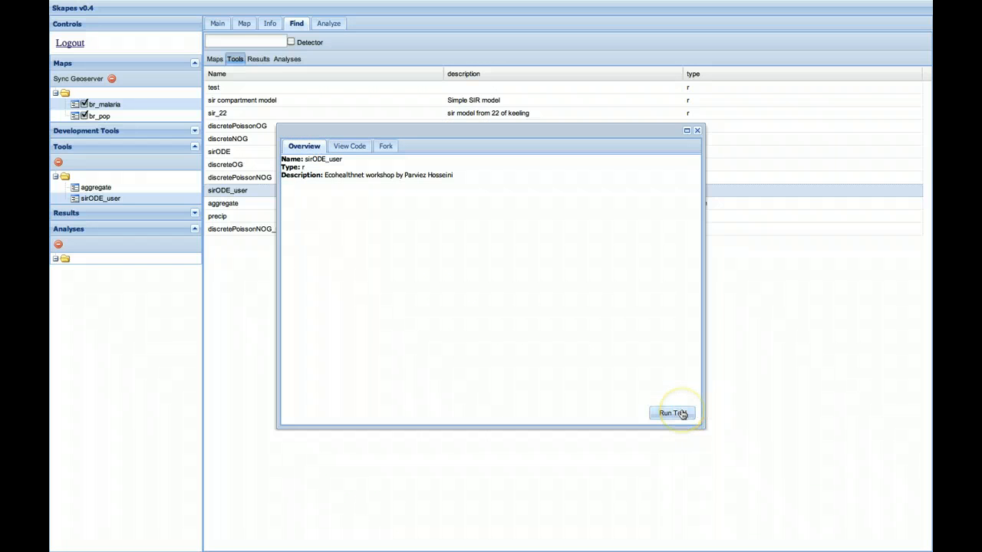
# Load sirODE_user for analysis with Beta 0.04 and Gamma 0.06
pyautogui.click(673, 413)
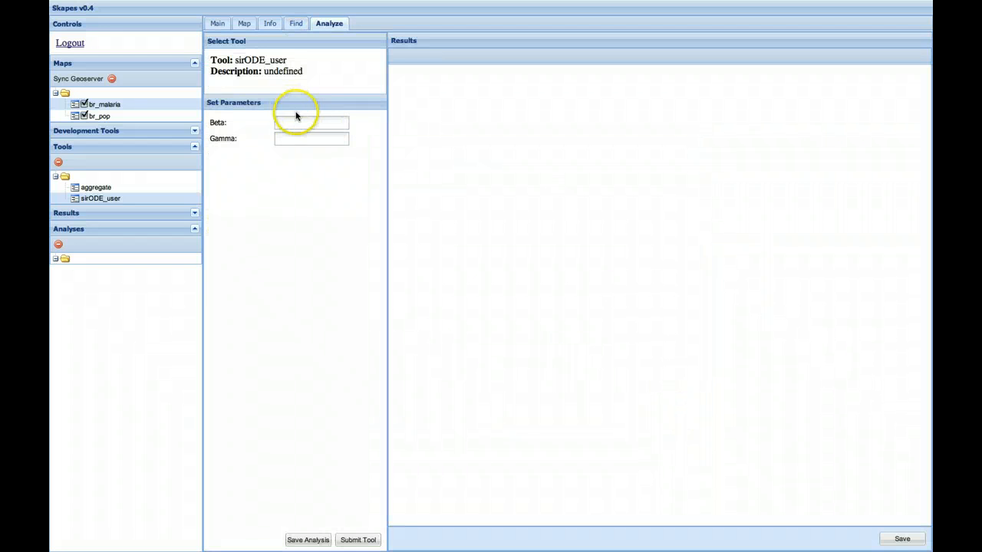
pyautogui.write('0.0')
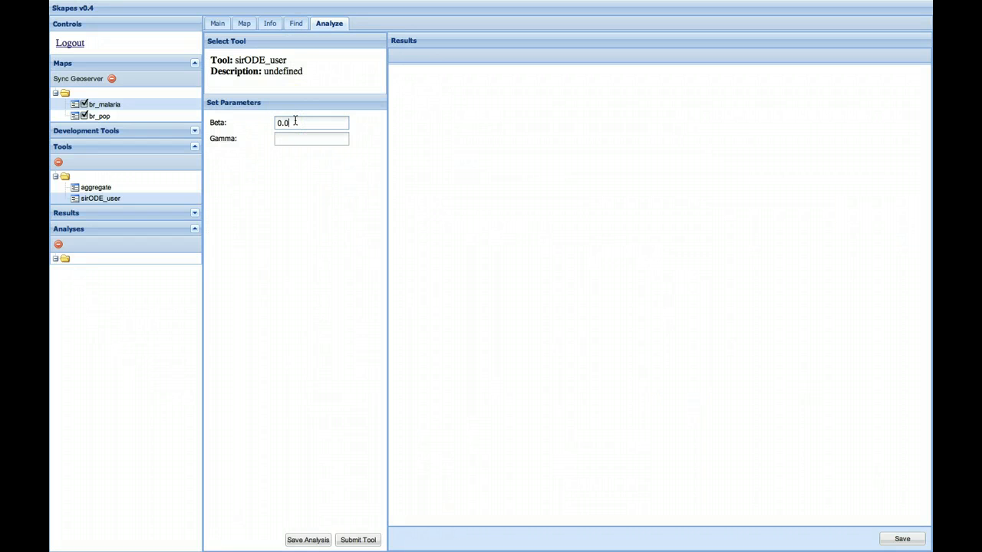
pyautogui.write('0.1')
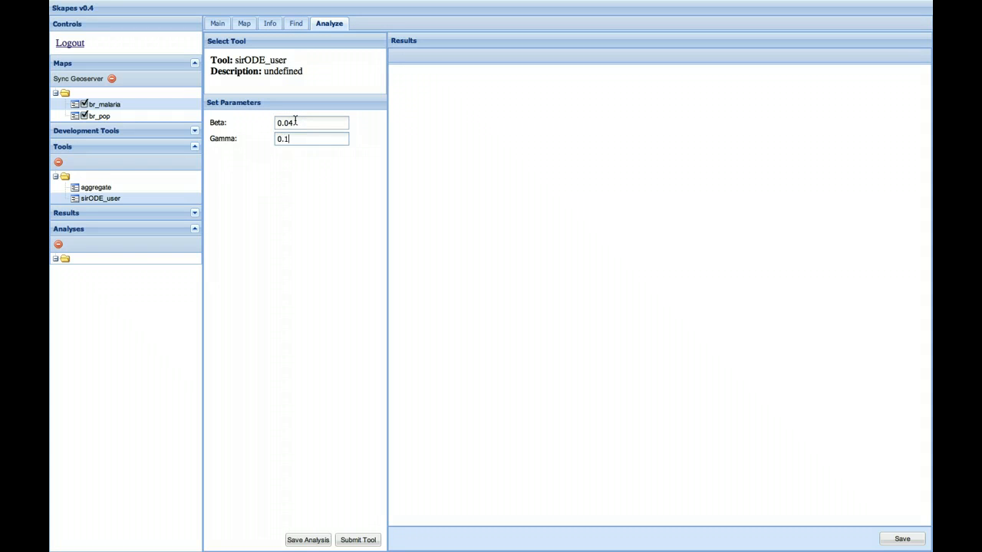
pyautogui.write('0.06')
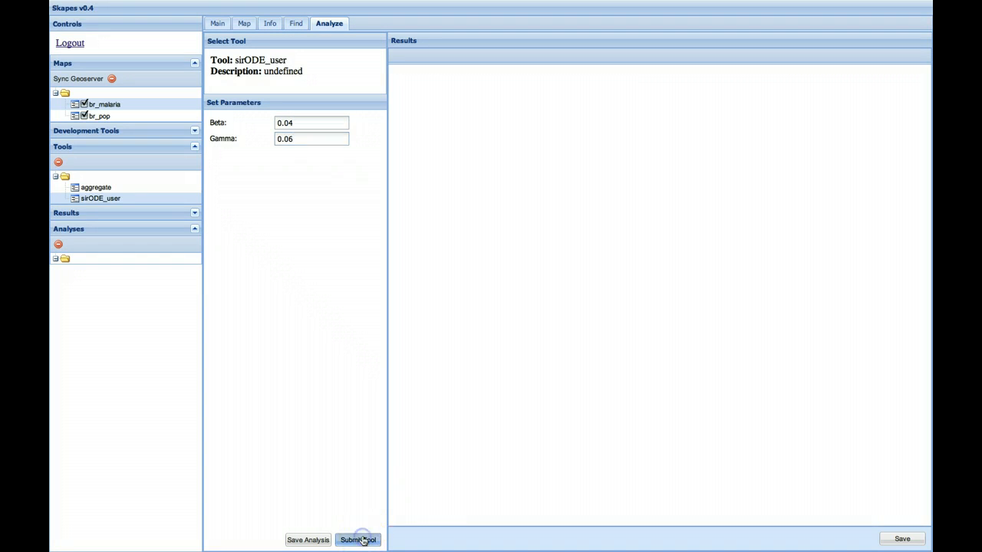
# Submit the SIR model to plot abundance over time, then return to the Find catalogue
pyautogui.click(358, 540)
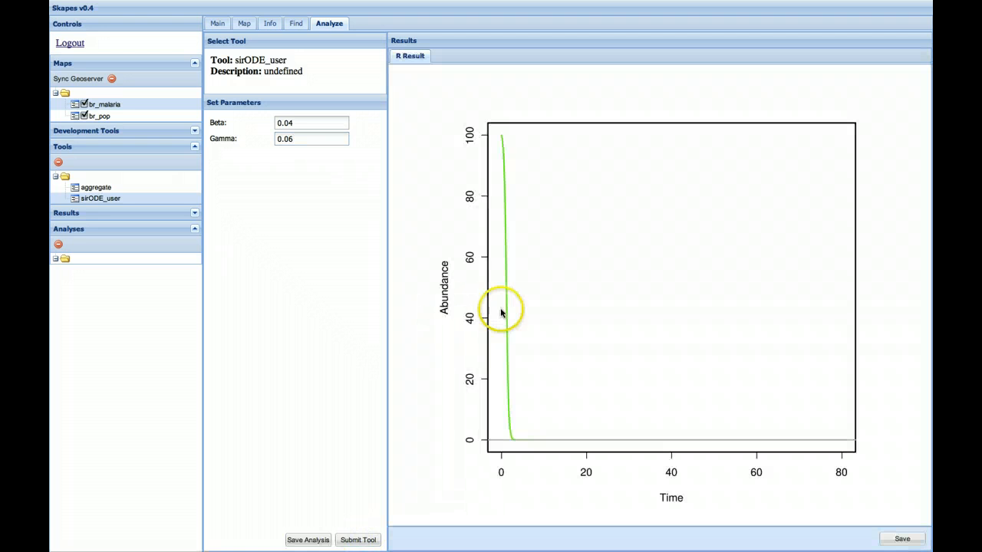
pyautogui.click(357, 539)
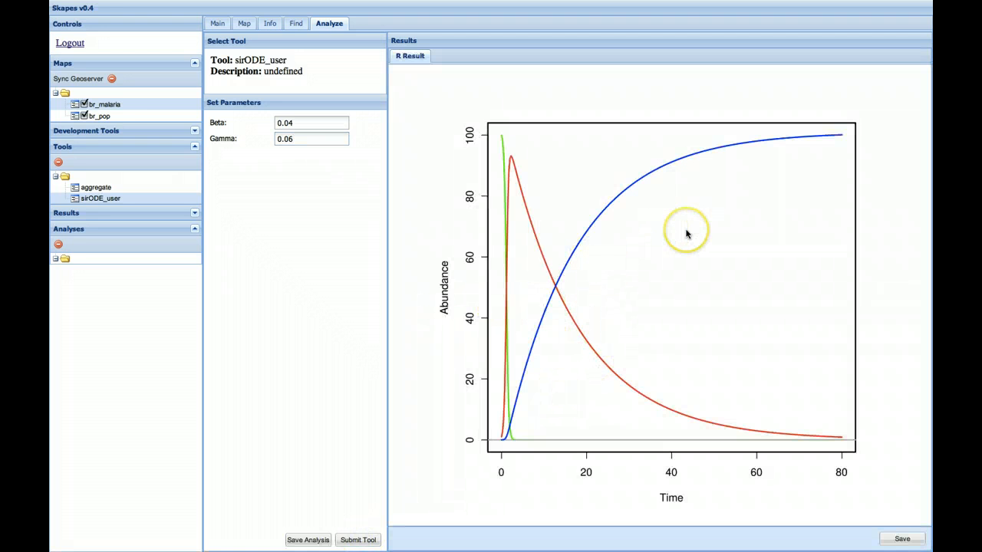
pyautogui.moveTo(511, 361)
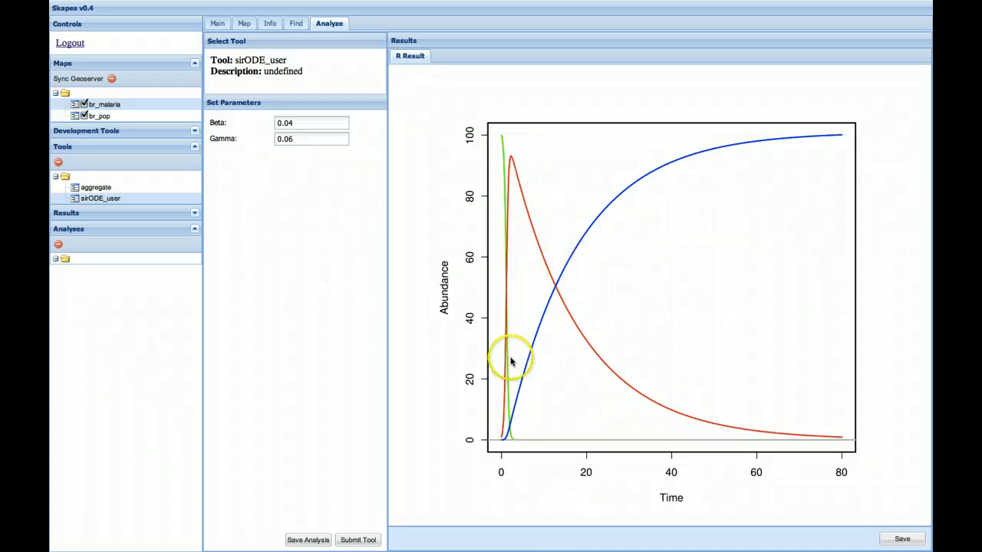
pyautogui.moveTo(570, 292)
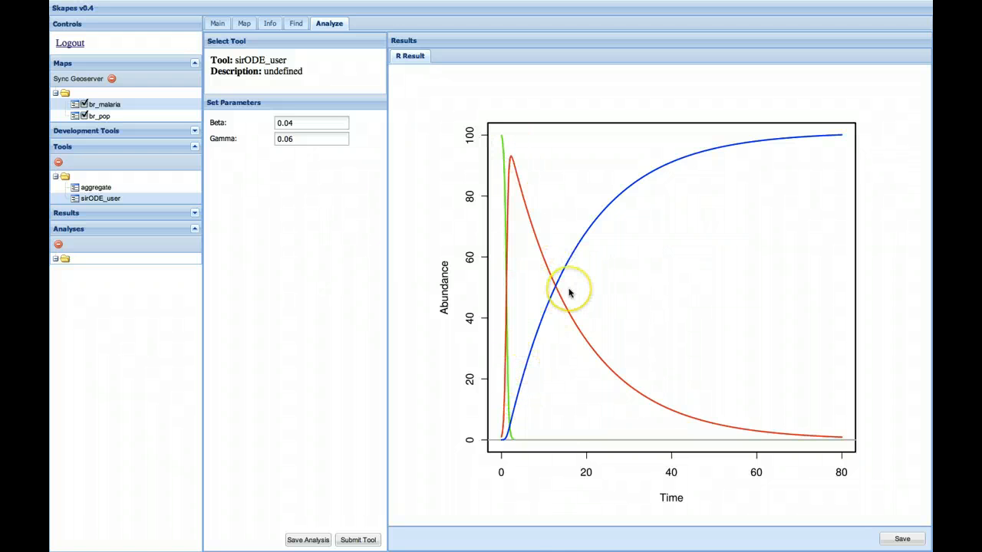
pyautogui.moveTo(506, 268)
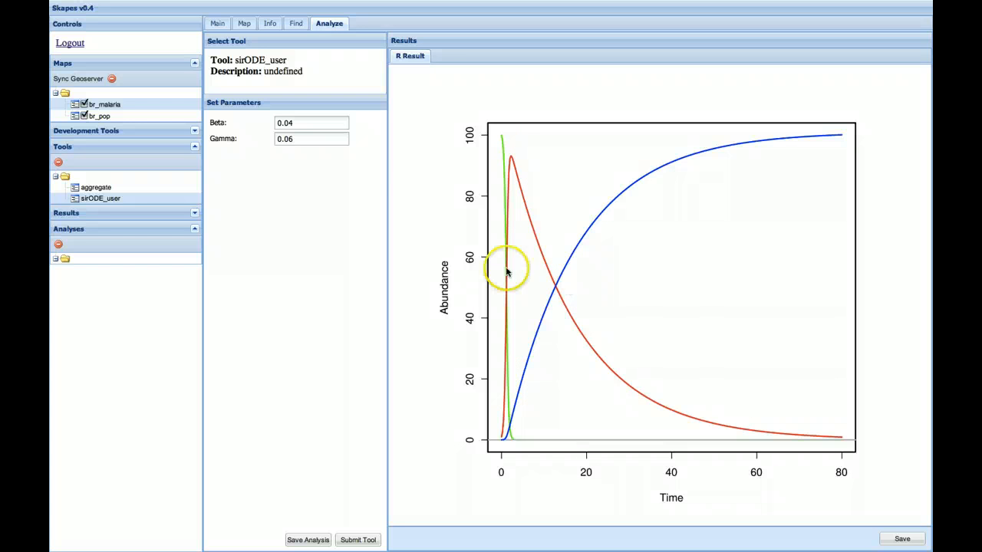
pyautogui.moveTo(395, 146)
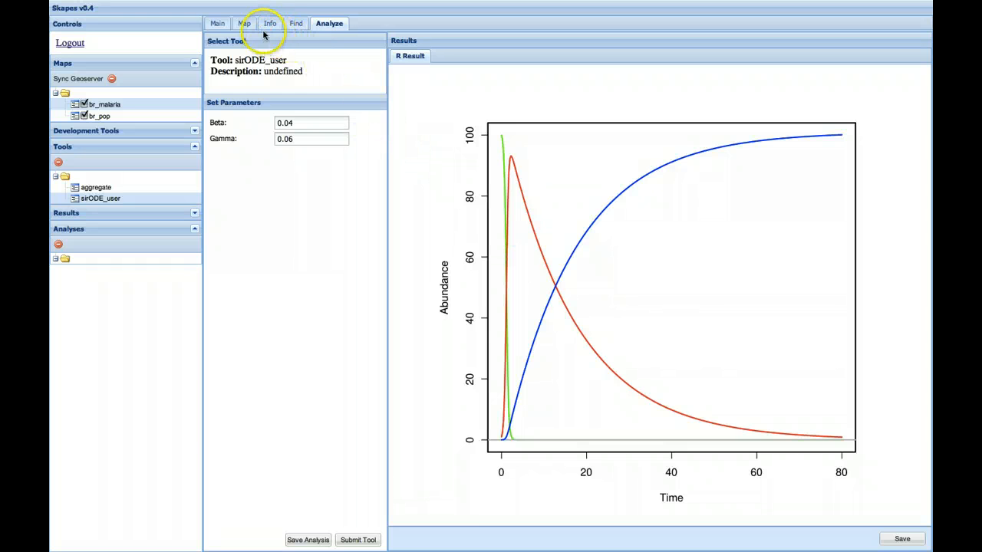
pyautogui.click(296, 23)
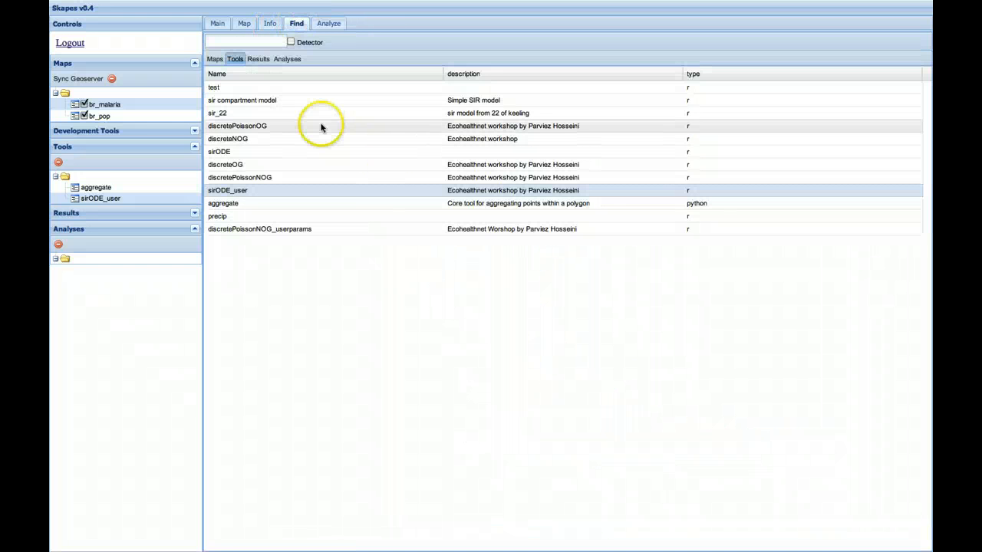